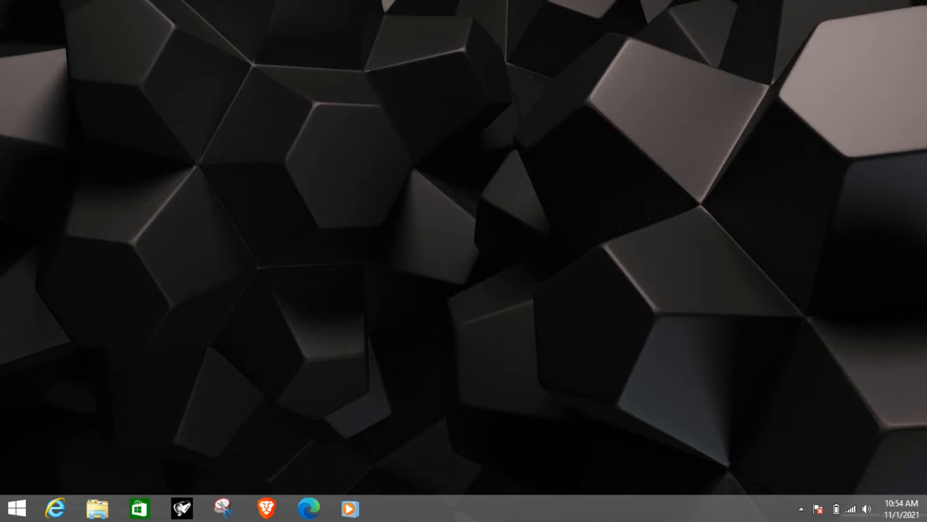
Step: Launch the web browser to reach the Aternos welcome page at aternos.org/go
left_click(308, 508)
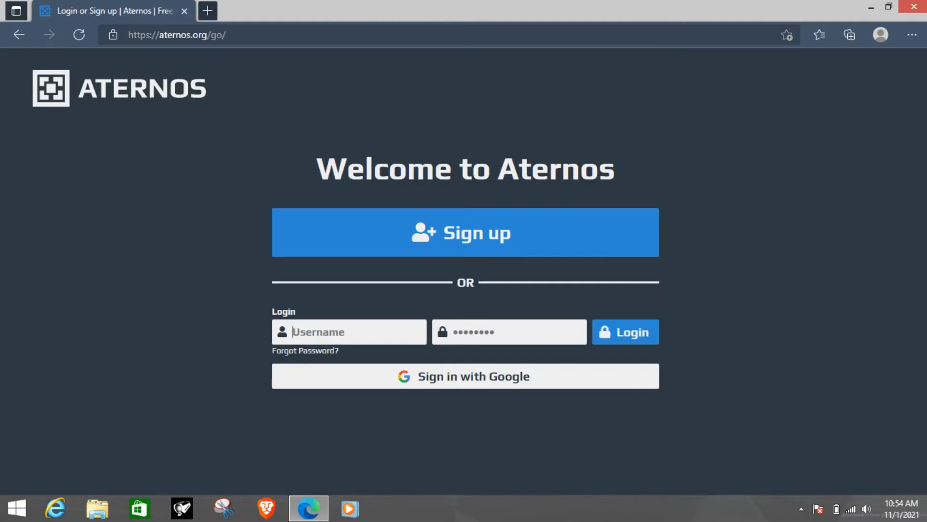
Step: Begin sign-up and try the username TESTYTSERVER, which already exists
left_click(464, 232)
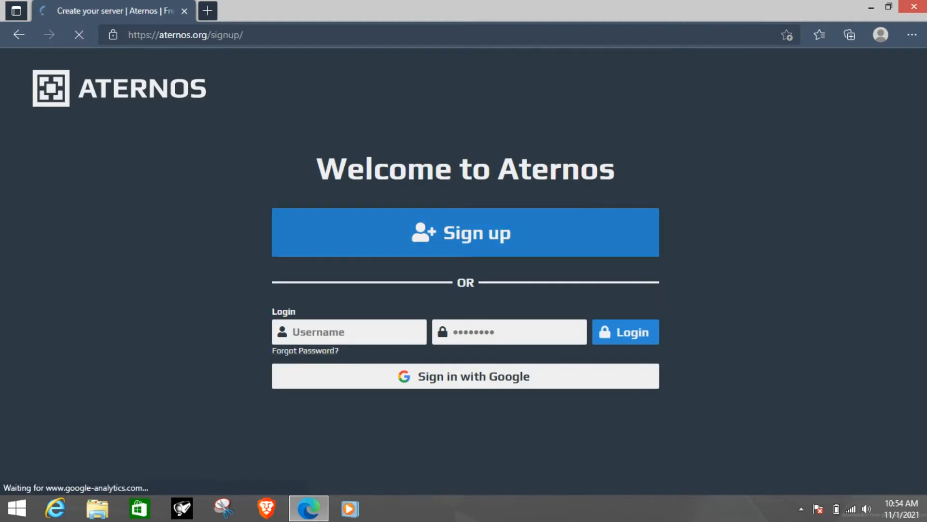
left_click(465, 232)
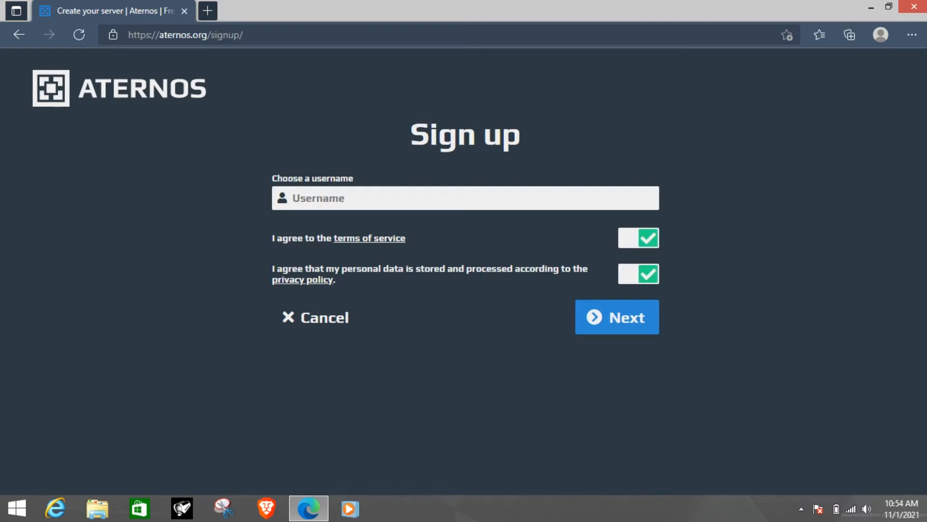
left_click(464, 198)
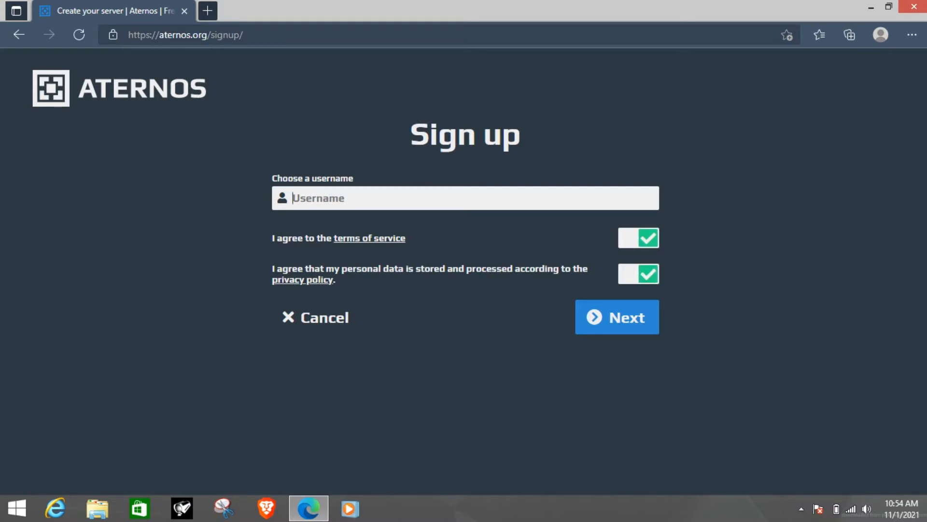
type("Yt")
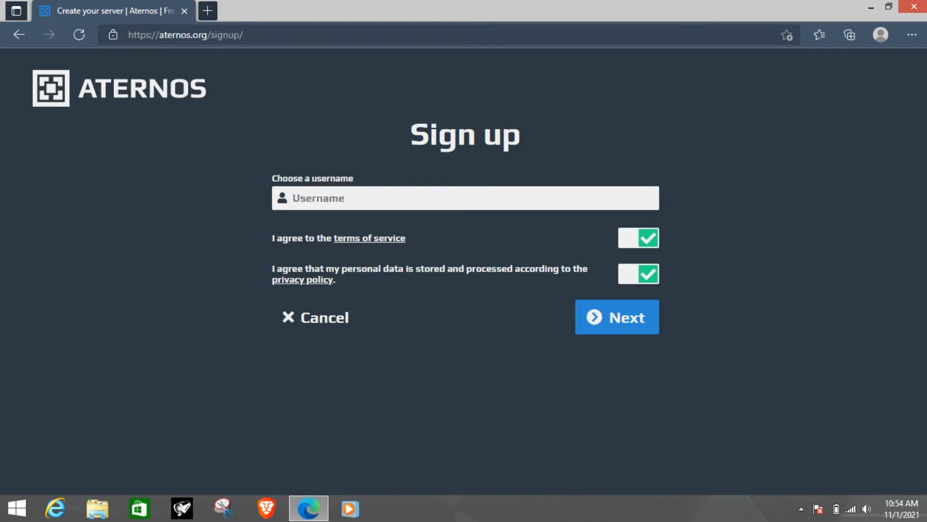
type("TESTY")
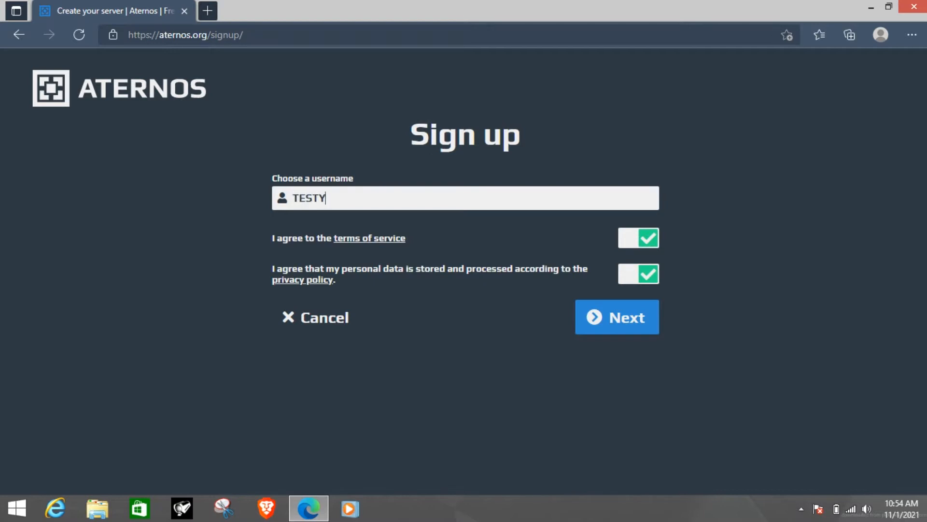
type("TSERVER")
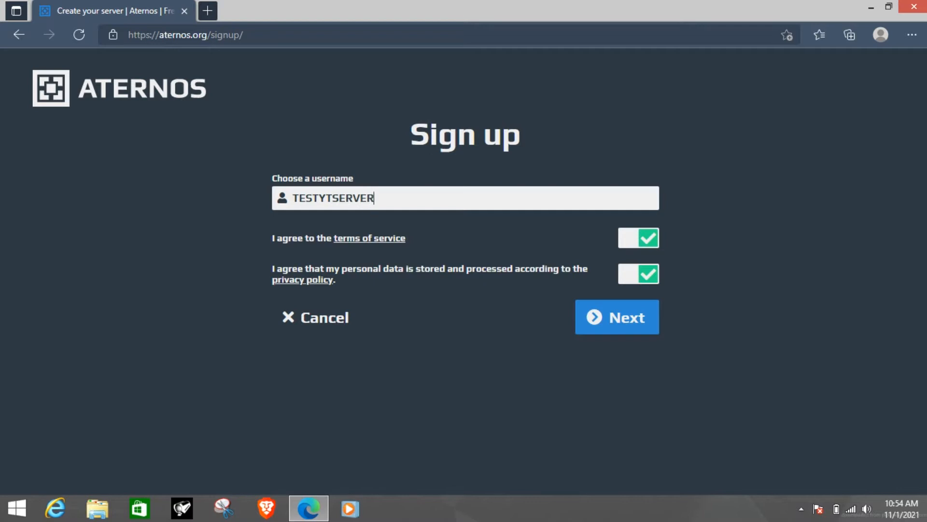
left_click(617, 317)
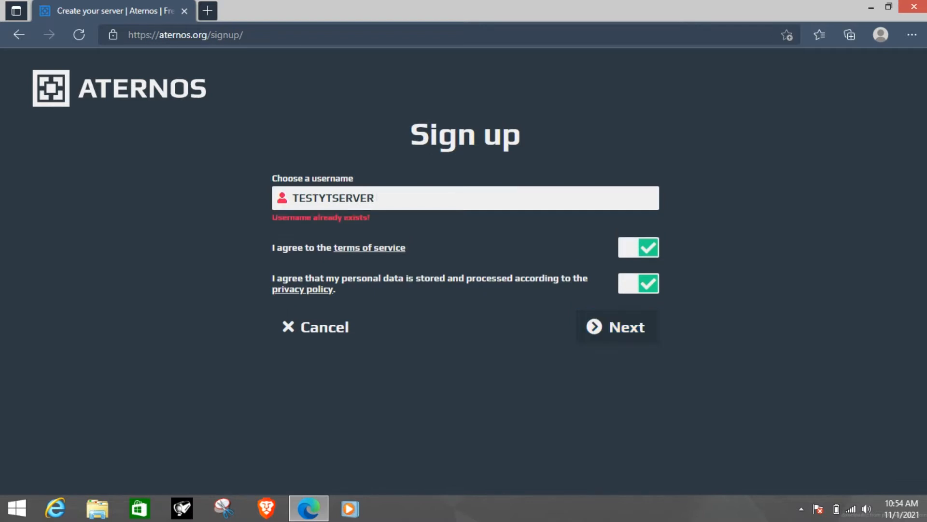
Step: Append 879546 so the available username TESTYTSERVER879546 is accepted
type("879546")
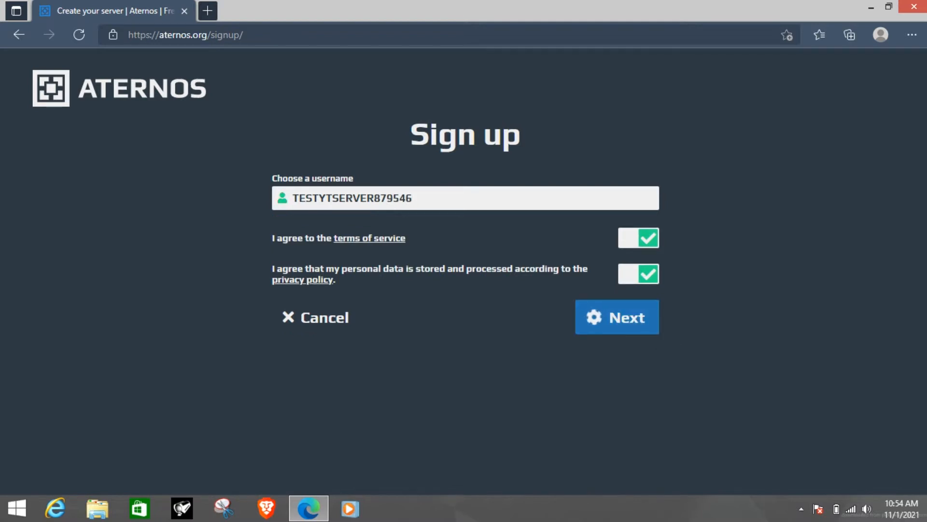
left_click(617, 316)
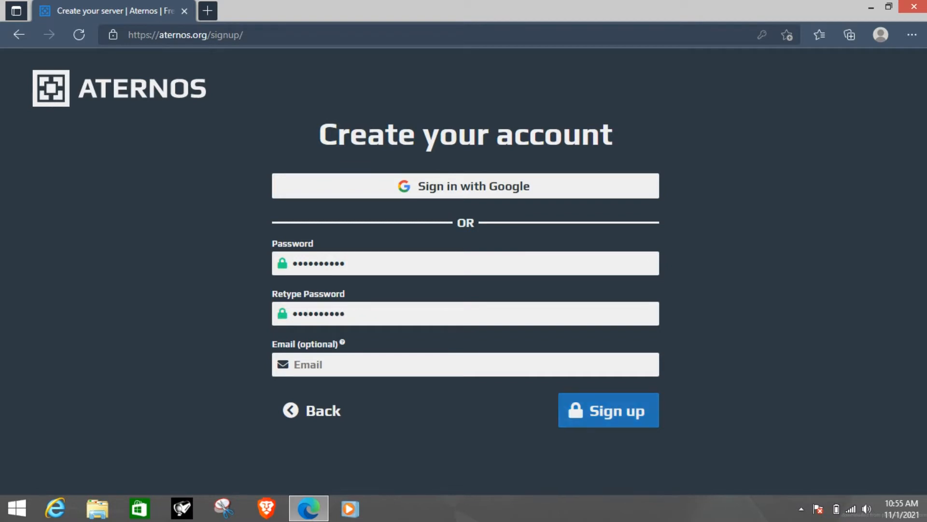
Step: Complete sign-up, save the password in Edge, and create the Java Edition server TESTYTSERVER879546
left_click(607, 410)
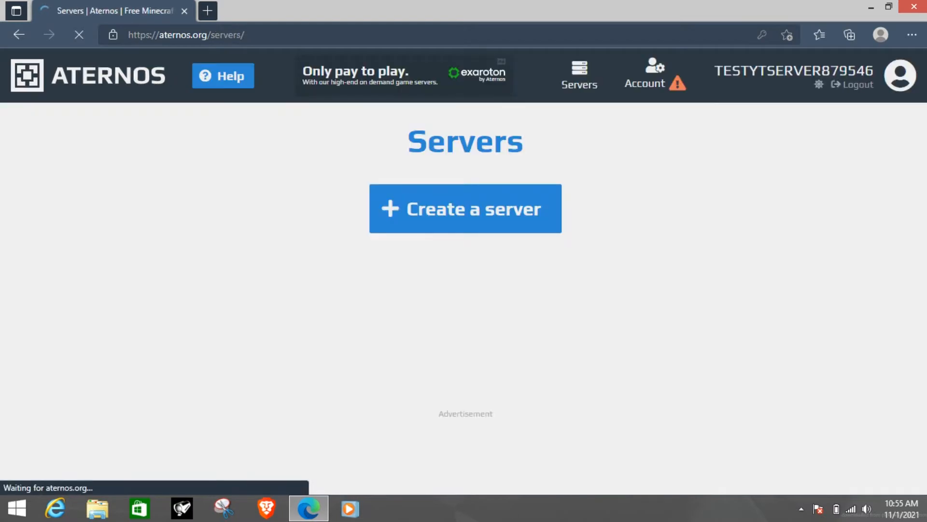
left_click(465, 208)
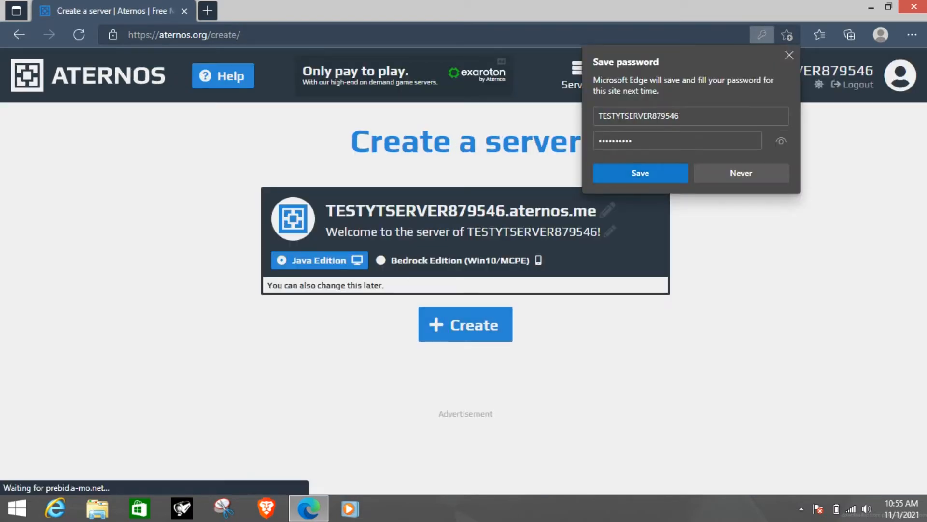
left_click(639, 173)
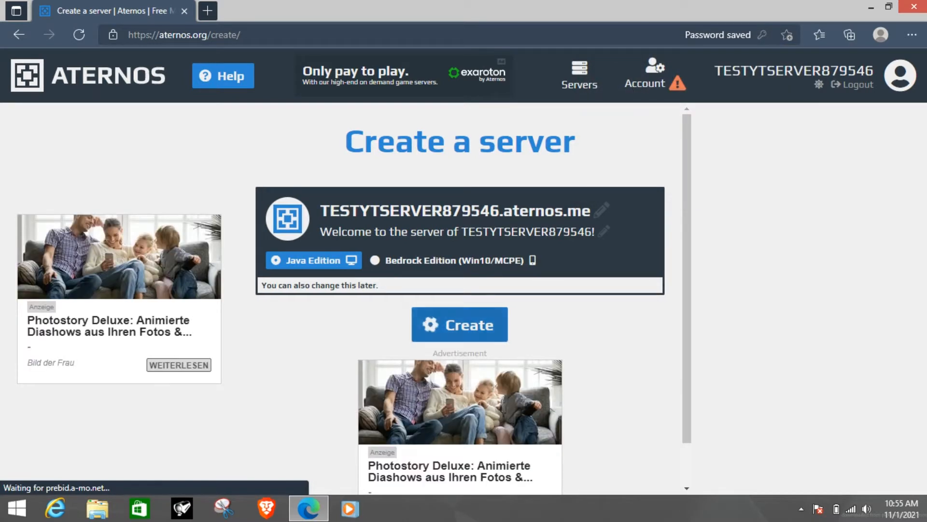
left_click(460, 324)
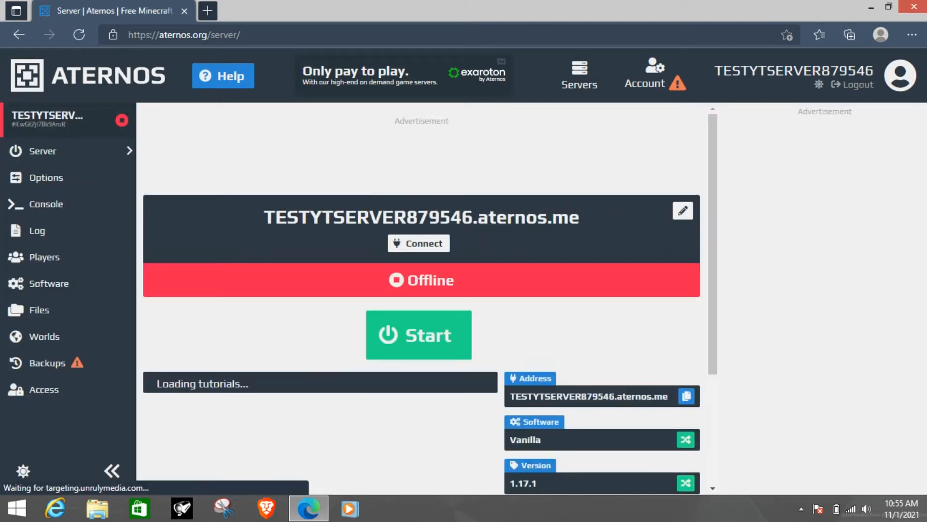
Step: Install Spigot/Bukkit version 1.17.1 as the server software
scroll("down", 3)
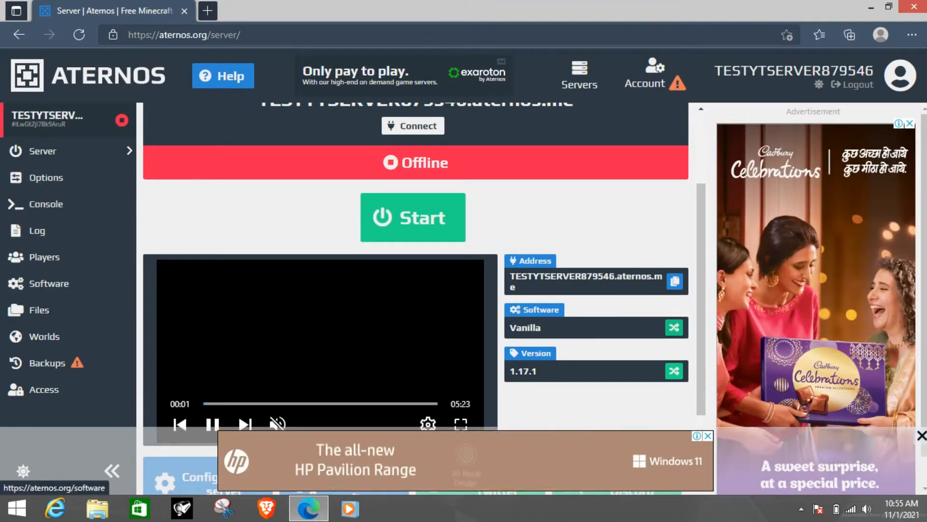
left_click(48, 283)
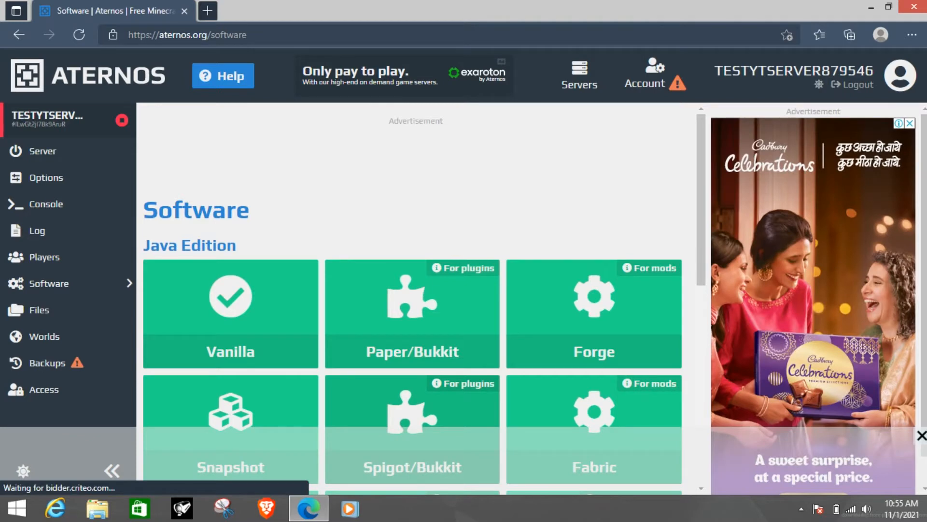
left_click(413, 428)
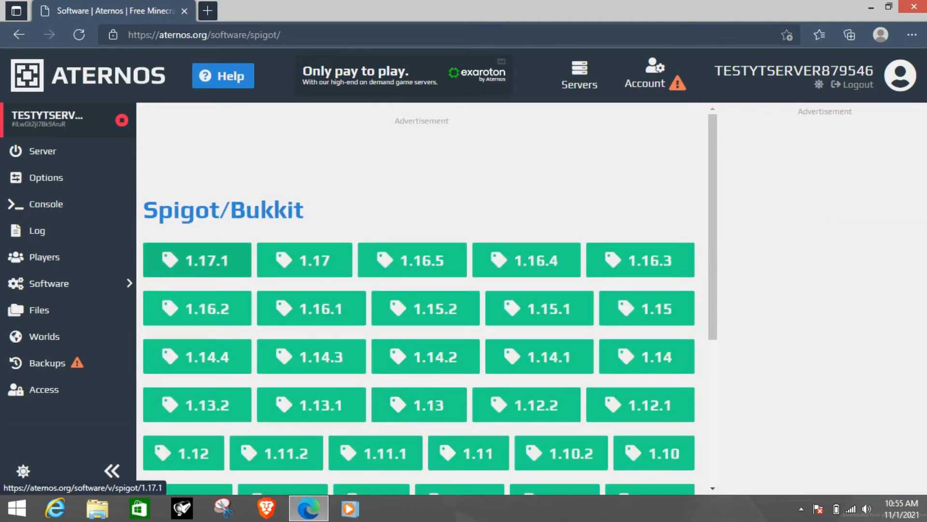
left_click(197, 259)
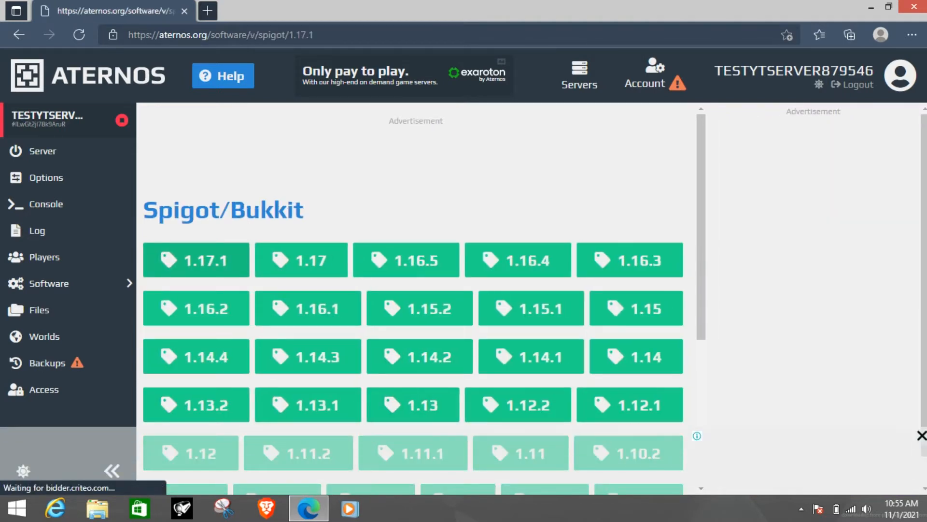
left_click(196, 259)
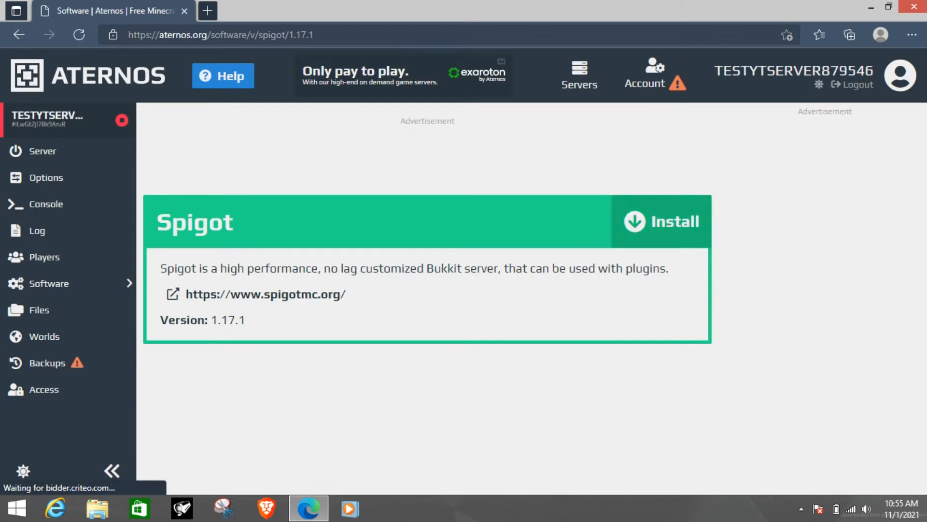
left_click(660, 221)
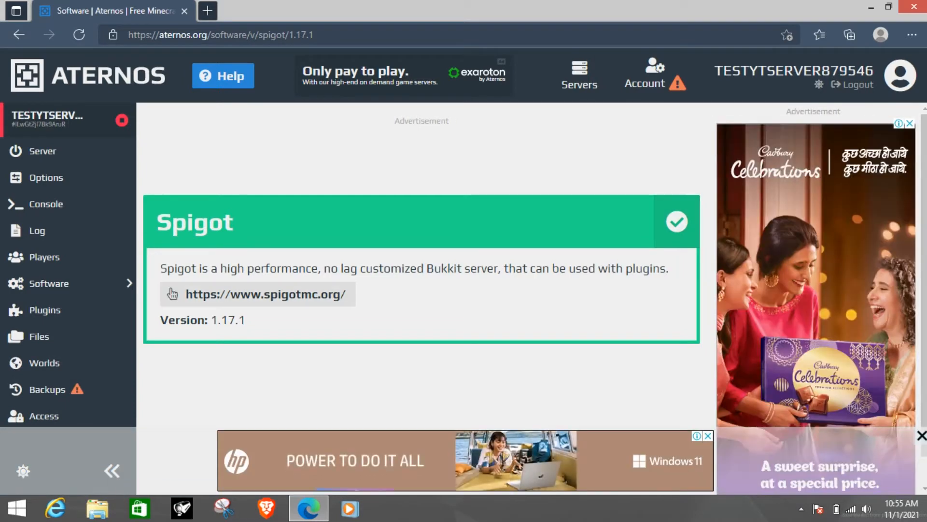
mouse_move(44, 310)
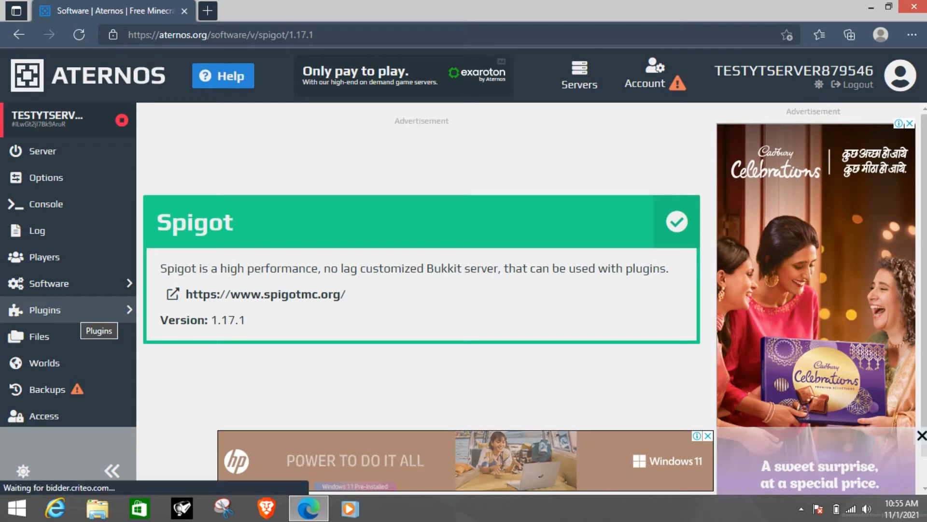
Step: Search plugins for 'gey', install GeyserMC version 921, and go to the server options
left_click(44, 309)
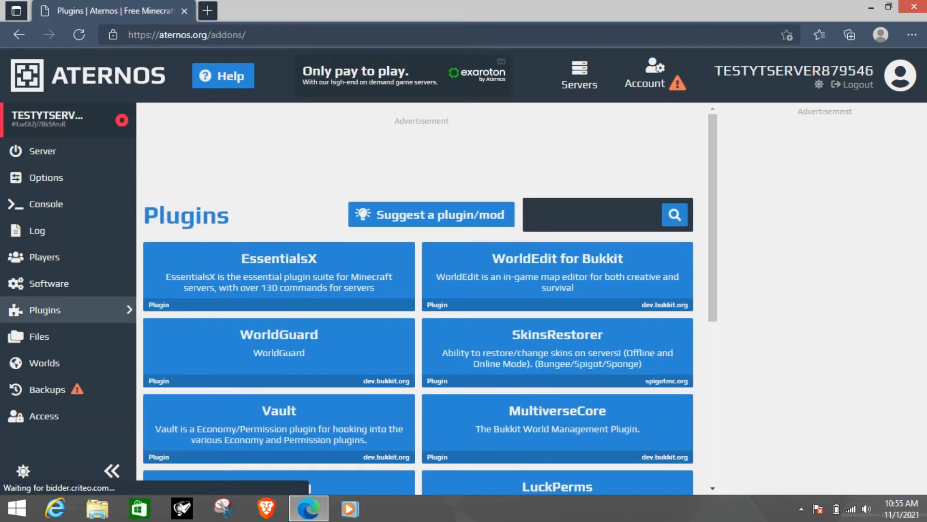
left_click(594, 215)
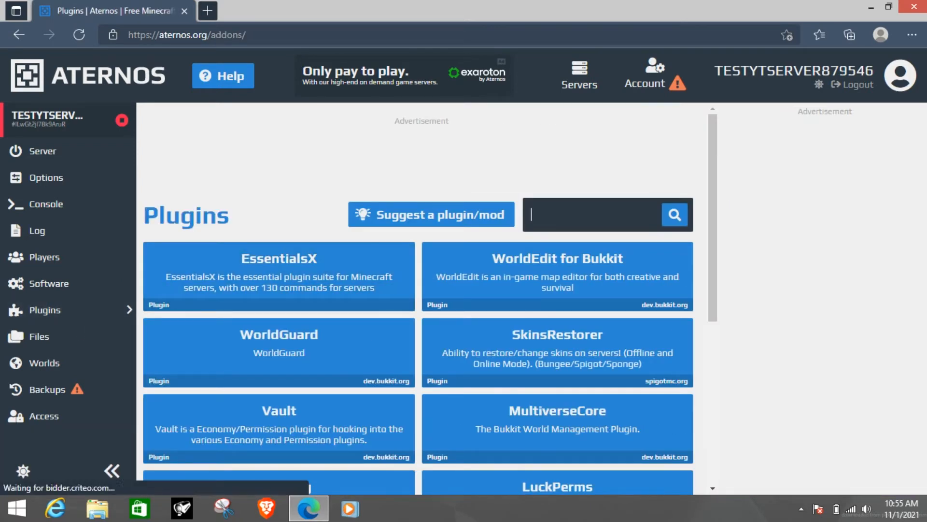
type("geyser mc")
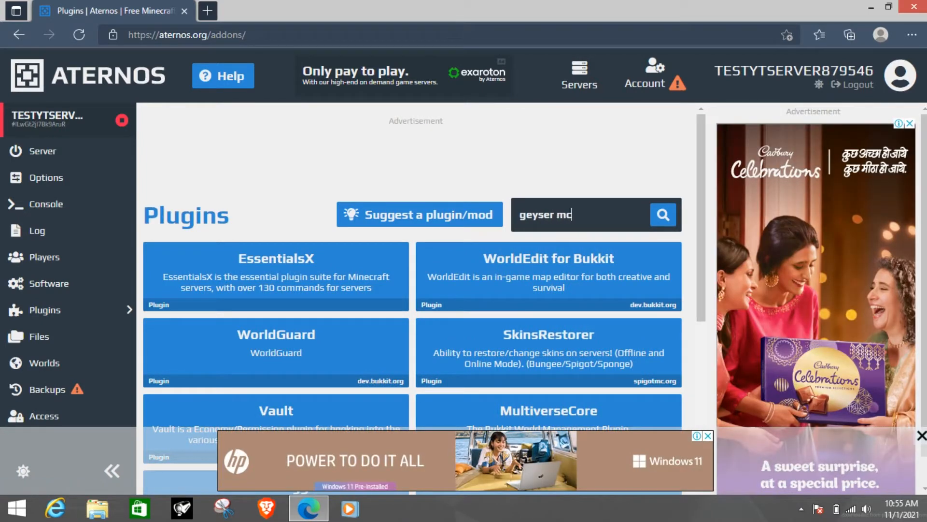
left_click(661, 214)
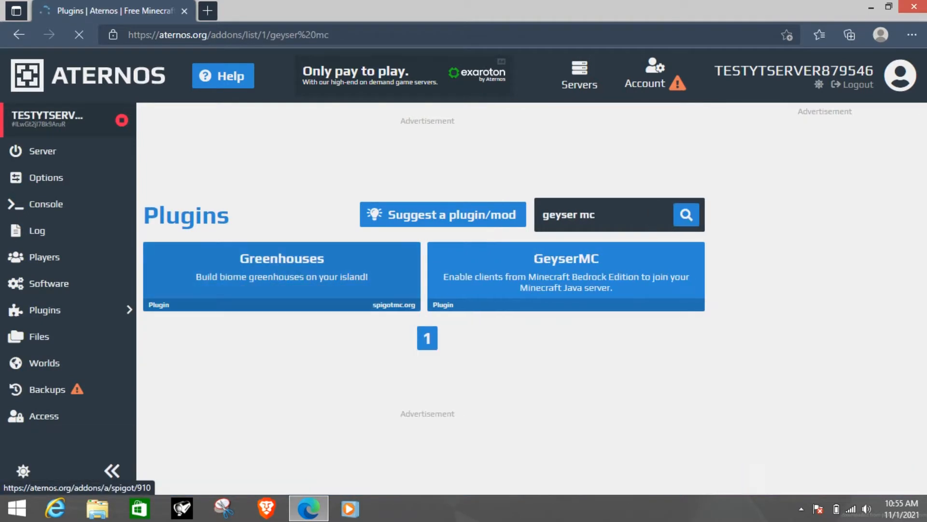
left_click(565, 276)
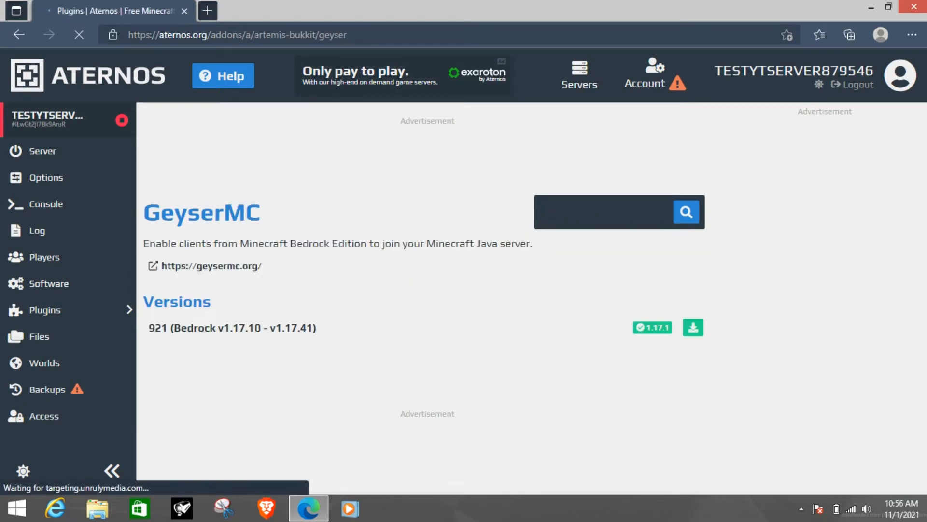
left_click(692, 327)
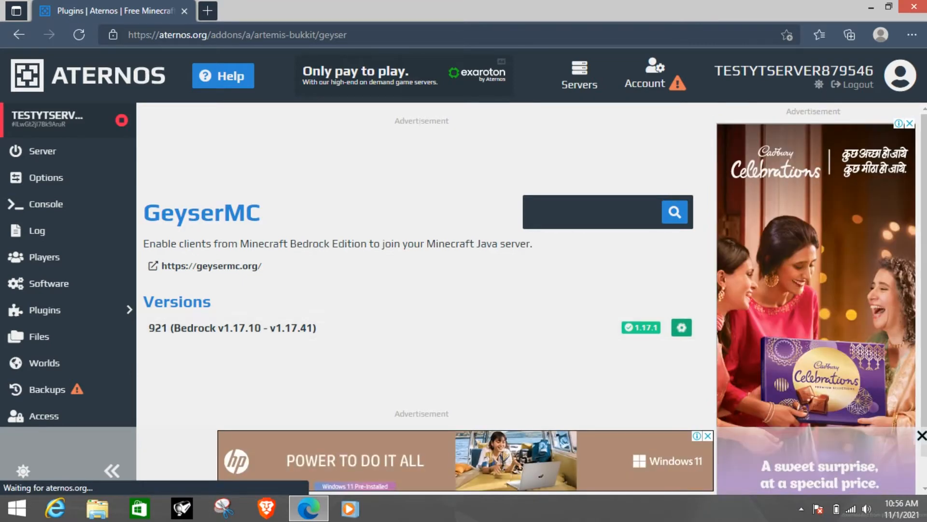
left_click(681, 328)
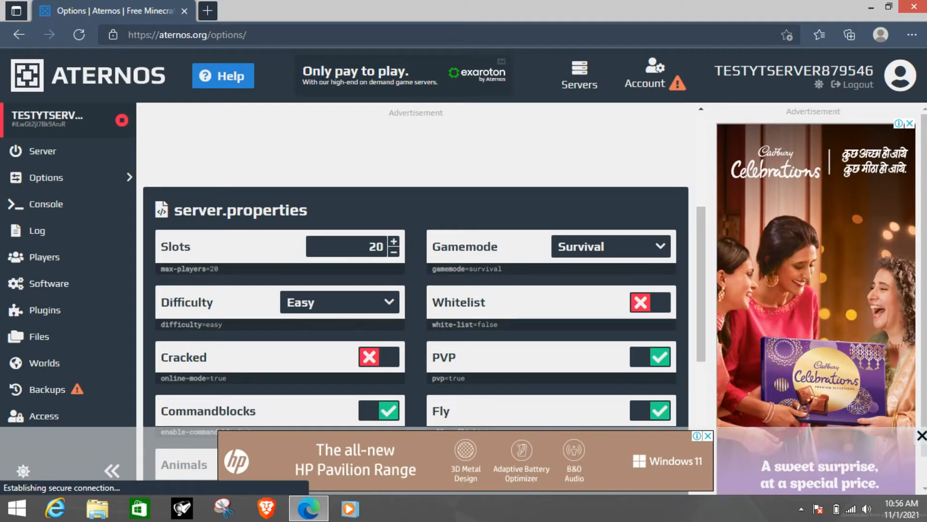
Step: Enable Cracked (online-mode=false) in server.properties and review the remaining options
left_click(379, 357)
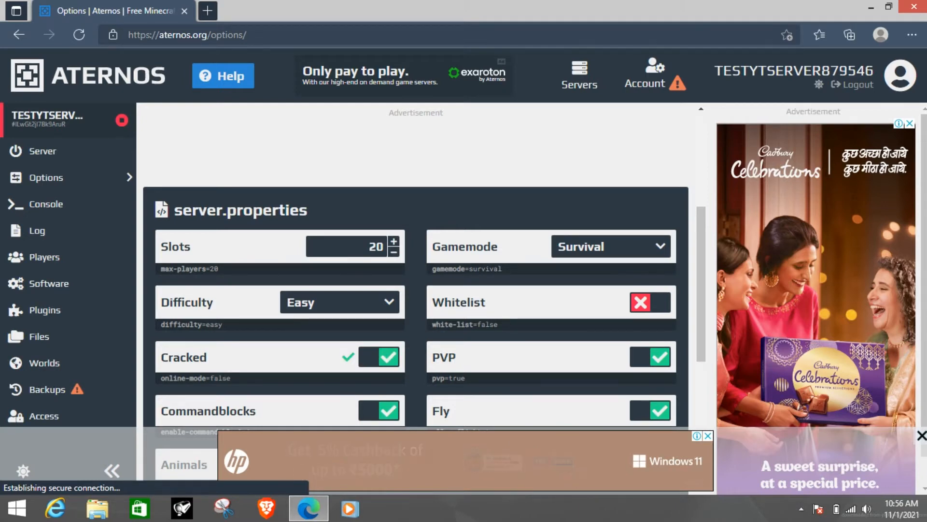
scroll("down", 3)
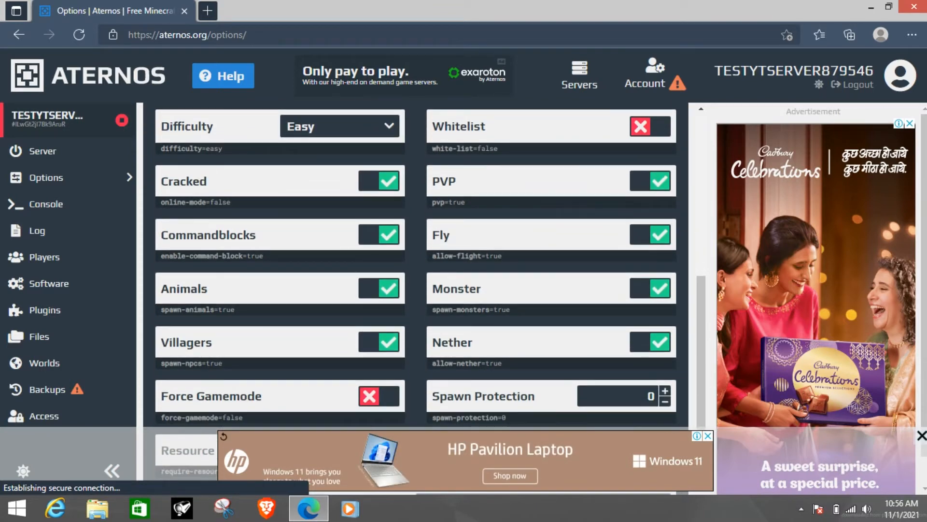
scroll("down", 3)
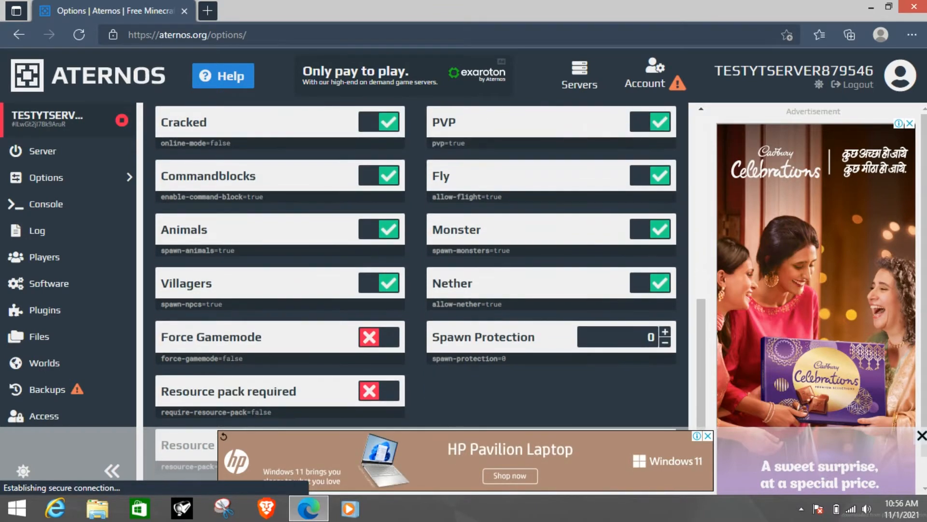
scroll("down", 3)
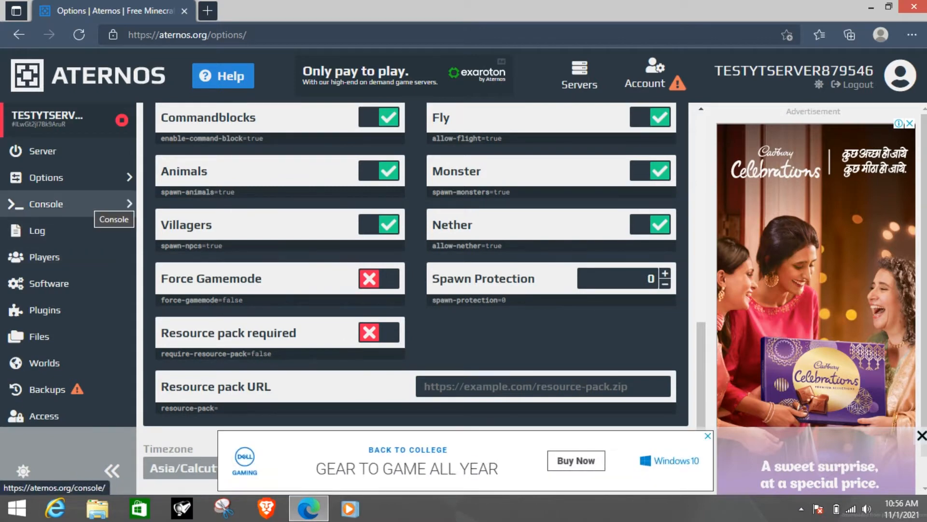
left_click(45, 204)
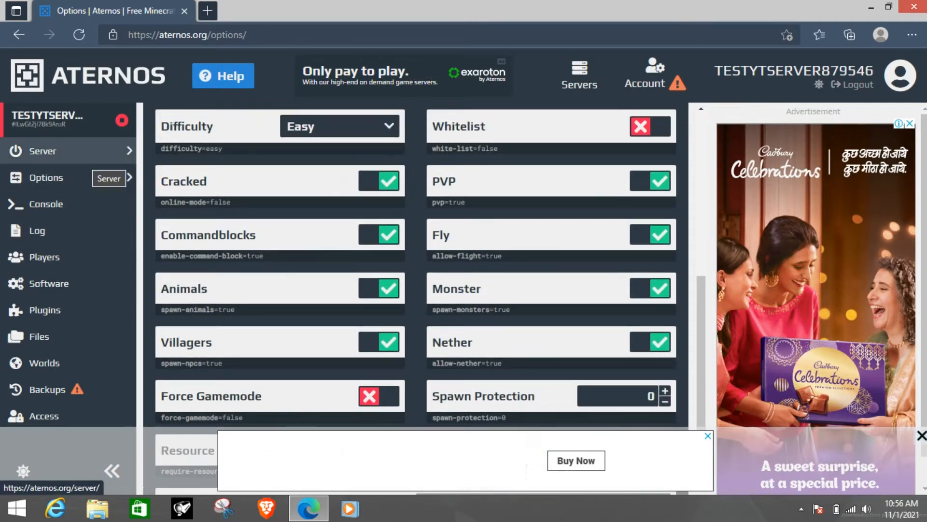
Step: Start the server from the overview and accept the Mojang EULA
left_click(42, 150)
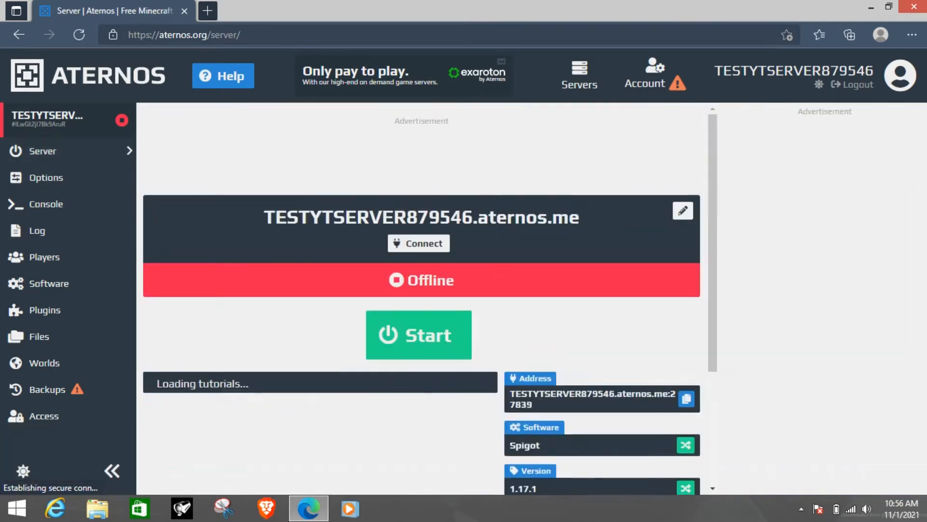
left_click(419, 334)
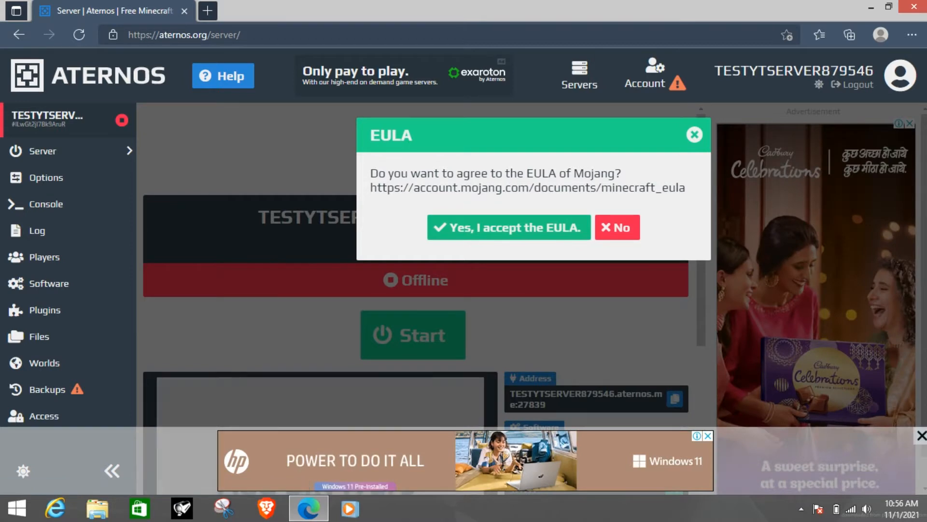
left_click(507, 227)
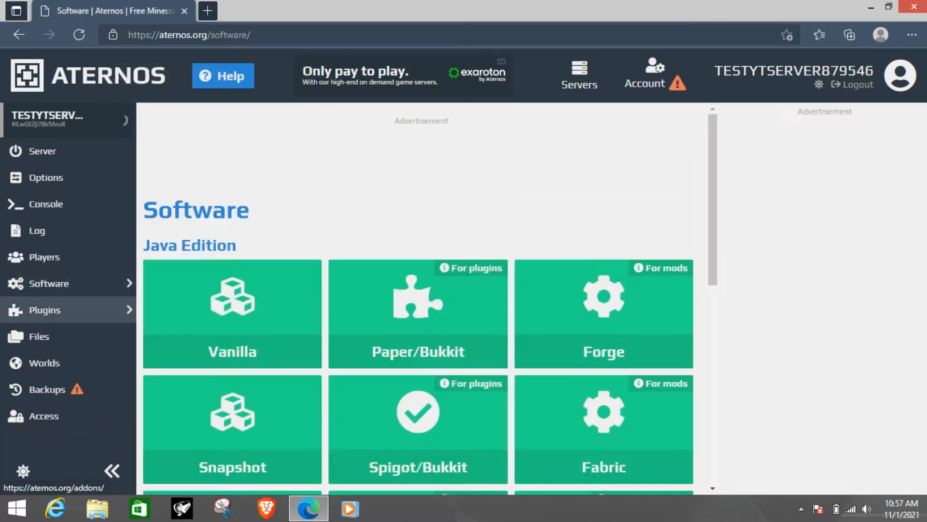
Step: Search plugins for 'via version' and install ViaVersion 4.0.1
left_click(43, 310)
type("v")
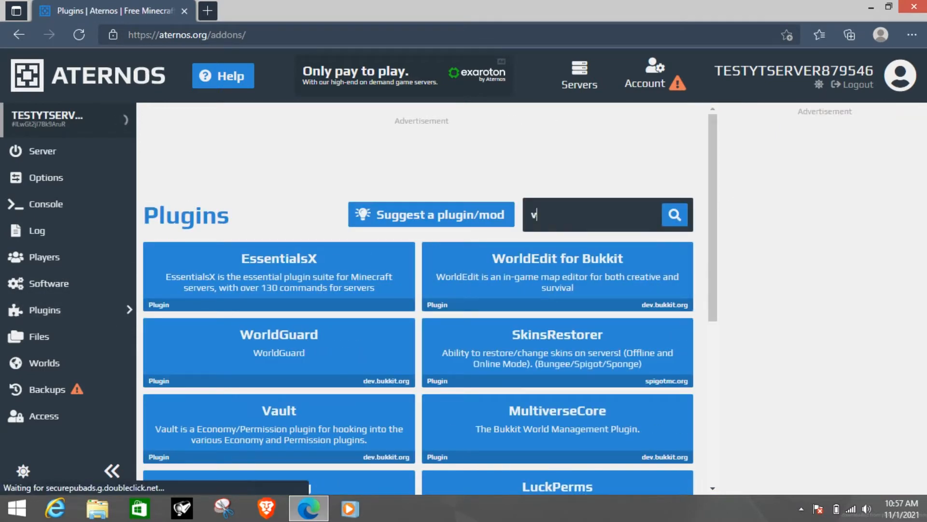
type("ia vers")
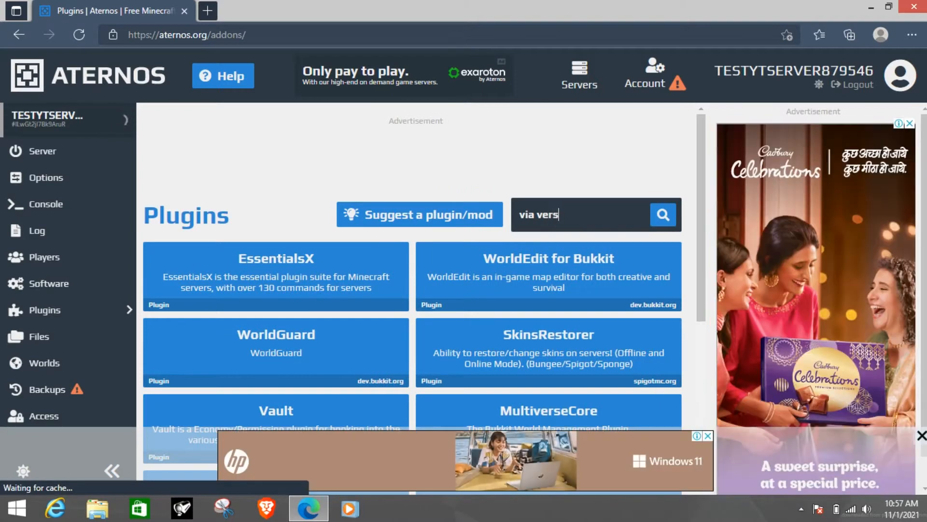
key("Enter")
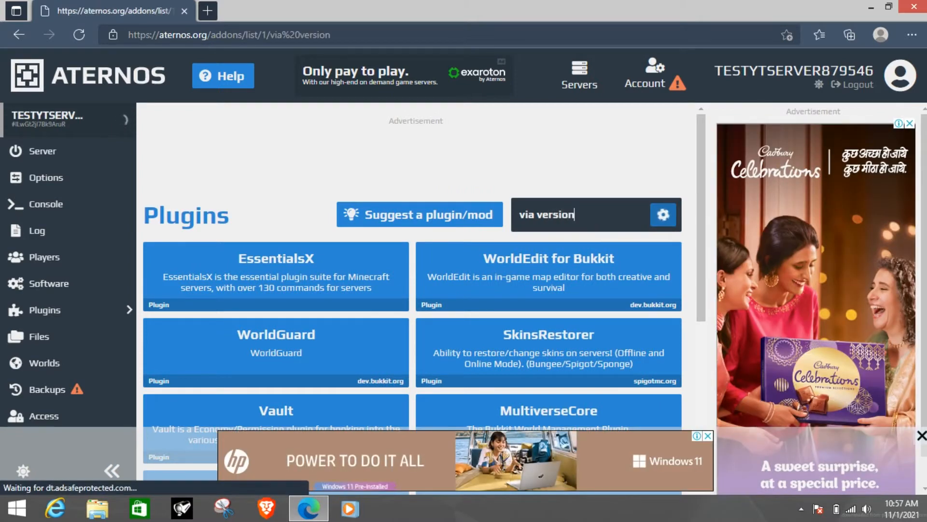
left_click(662, 215)
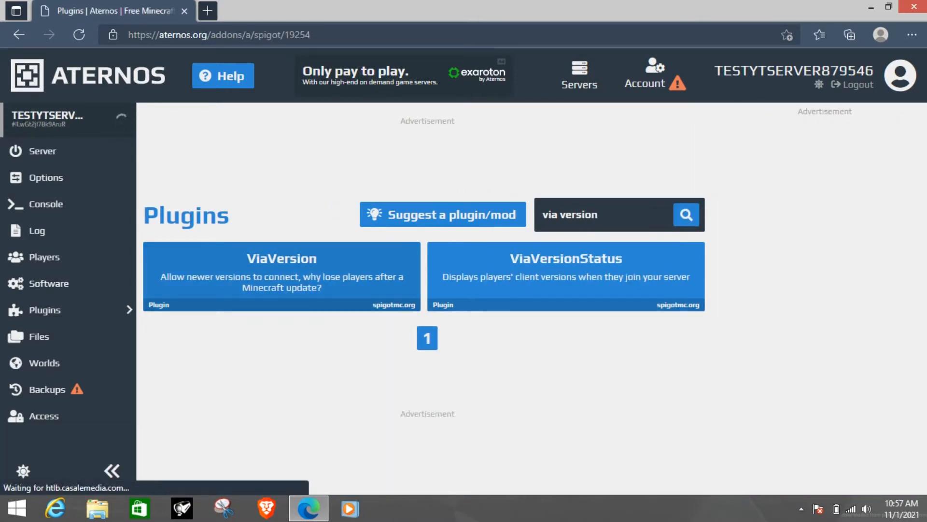
left_click(281, 275)
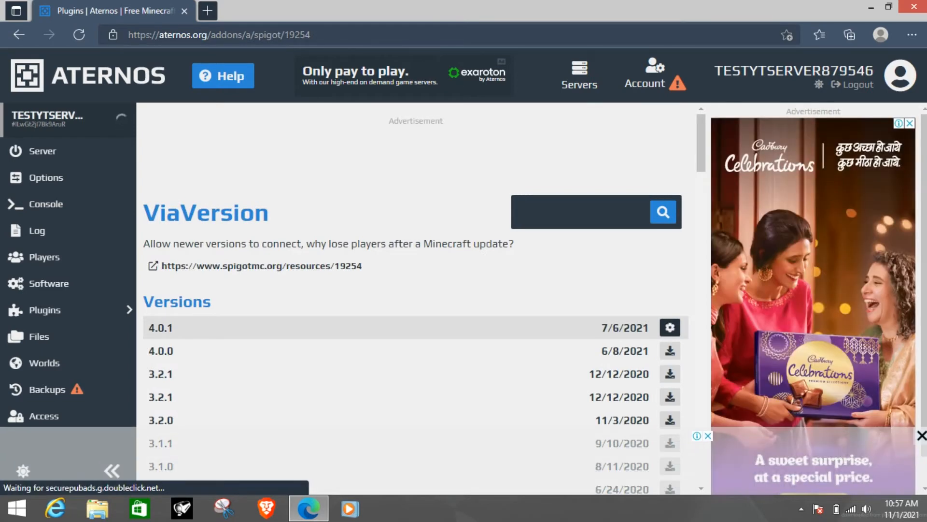
left_click(668, 327)
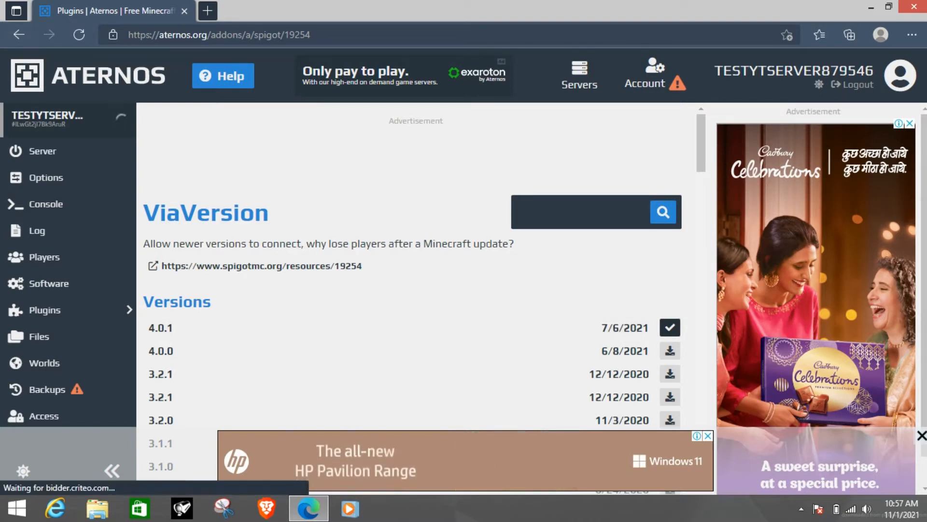
Step: Search plugins for 'via backwards' and install ViaBackwards 4.0.1
type("via")
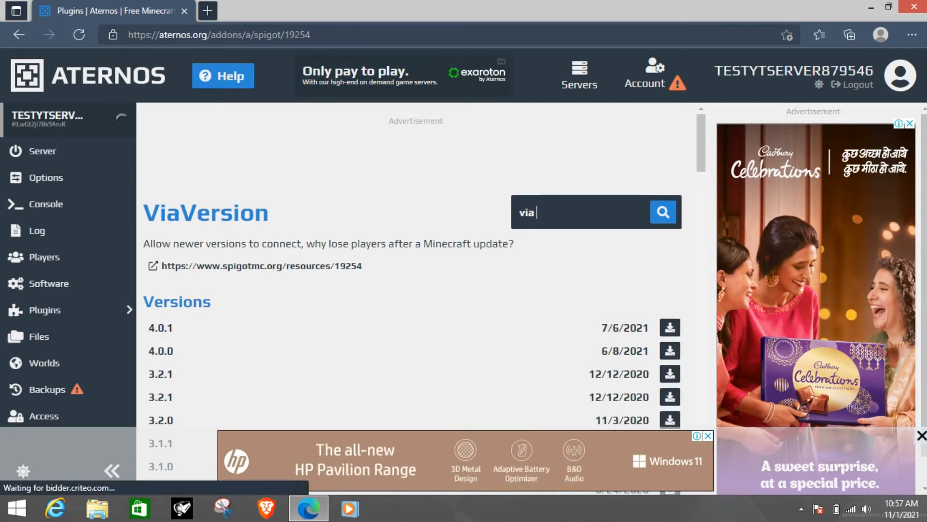
type("backwards")
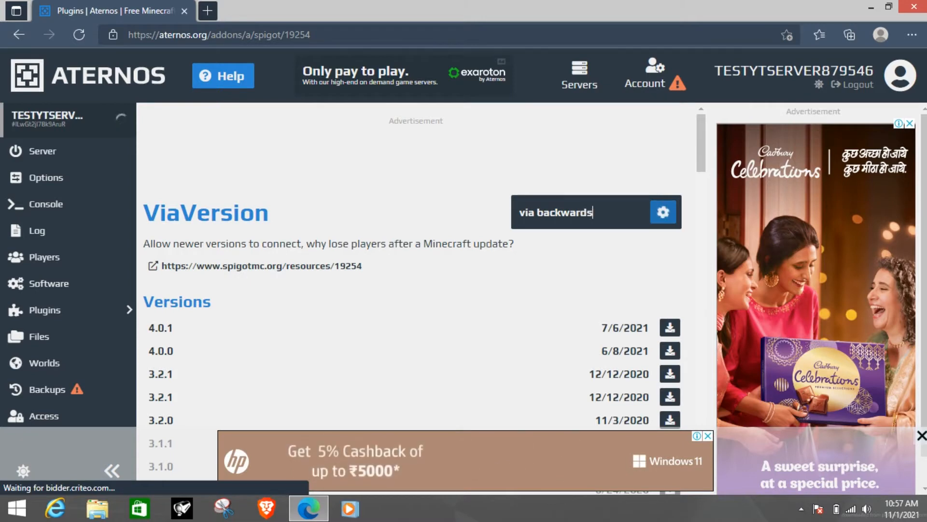
left_click(686, 214)
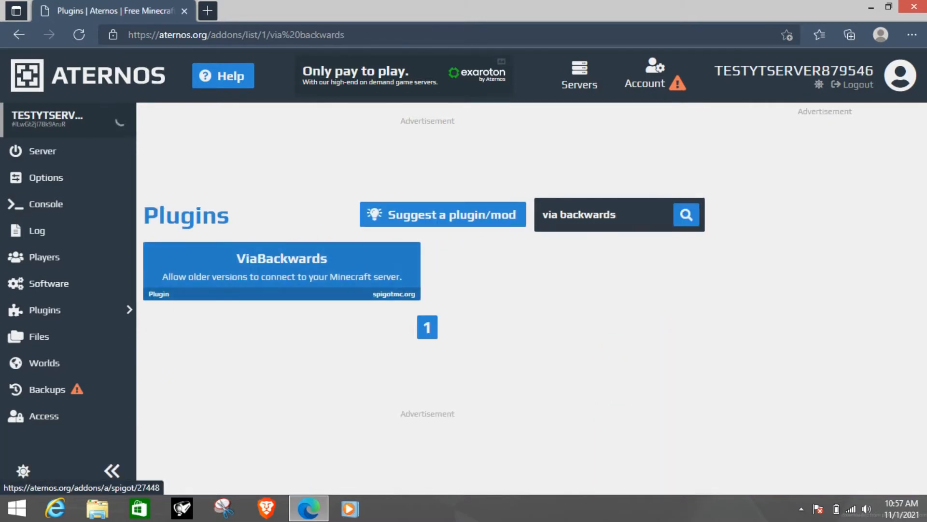
left_click(281, 269)
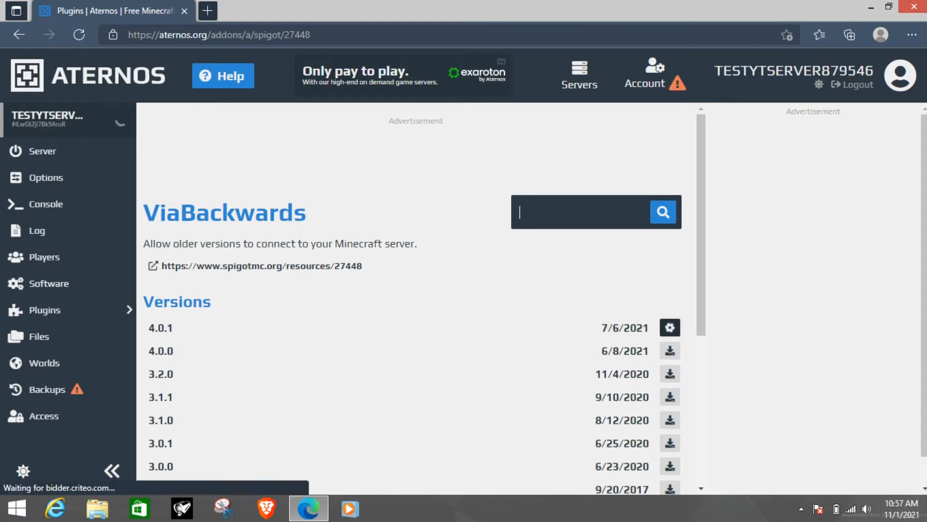
Step: Search plugins for 'via rewind' and open the ViaRewind plugin page
type("via")
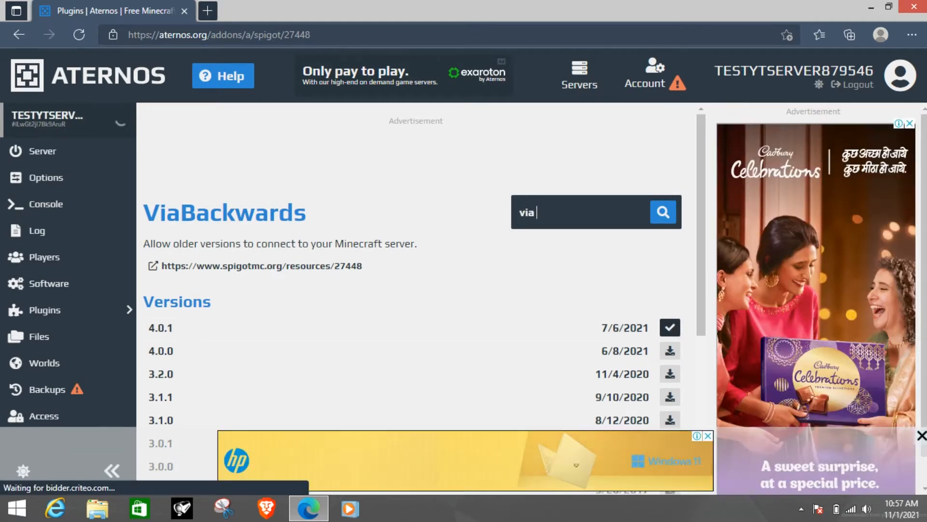
type("rewind")
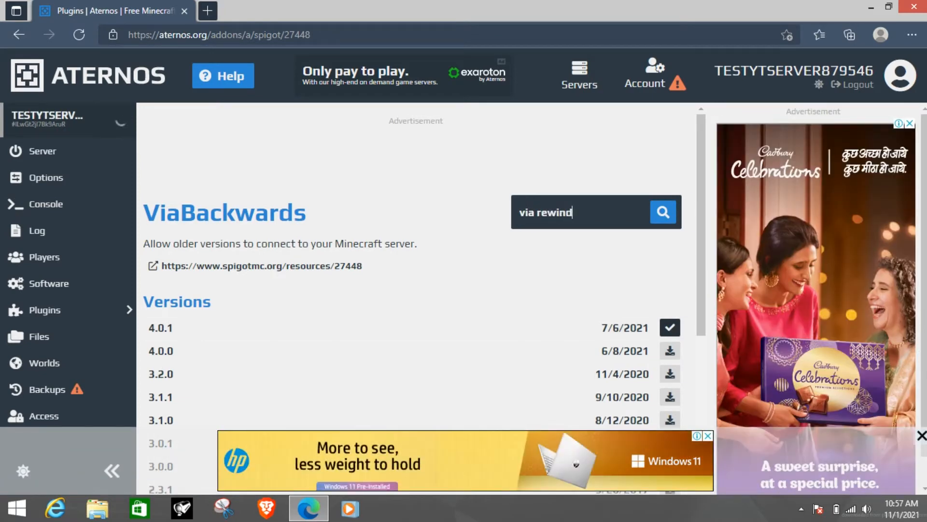
left_click(662, 211)
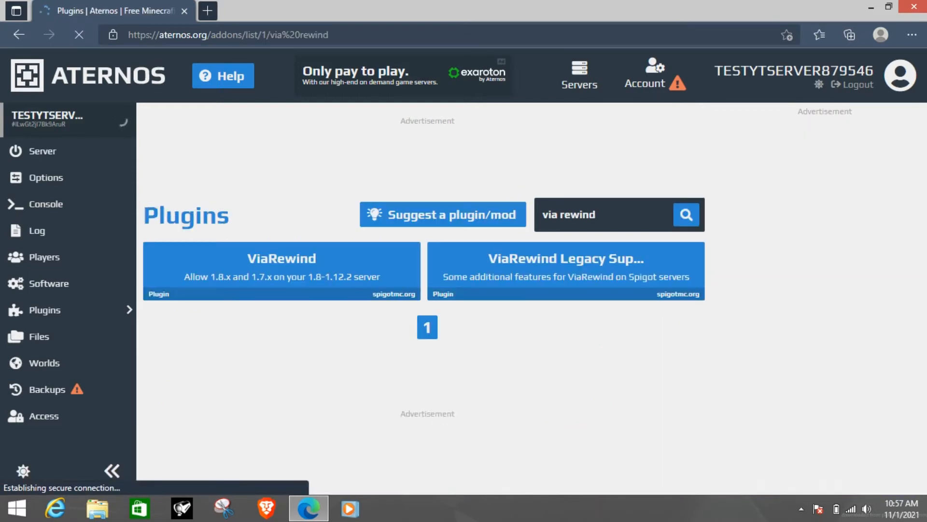
left_click(281, 269)
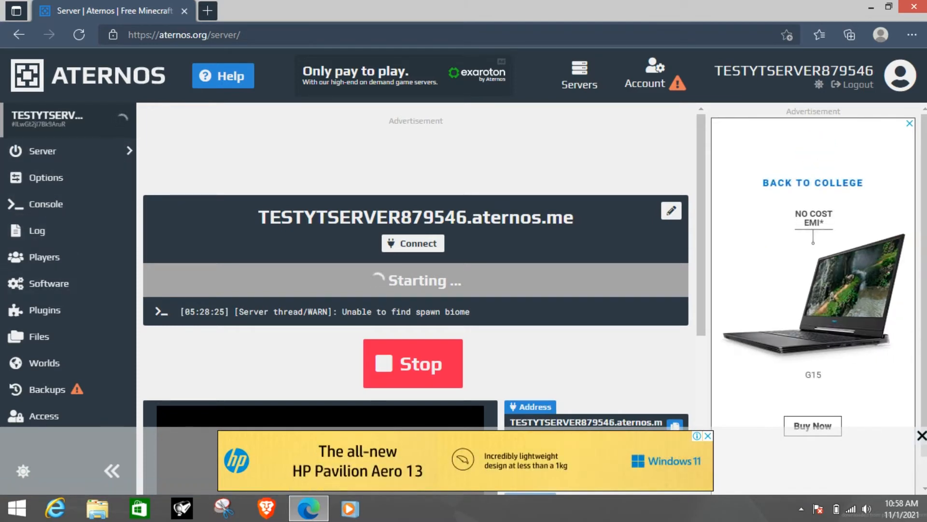
mouse_move(43, 257)
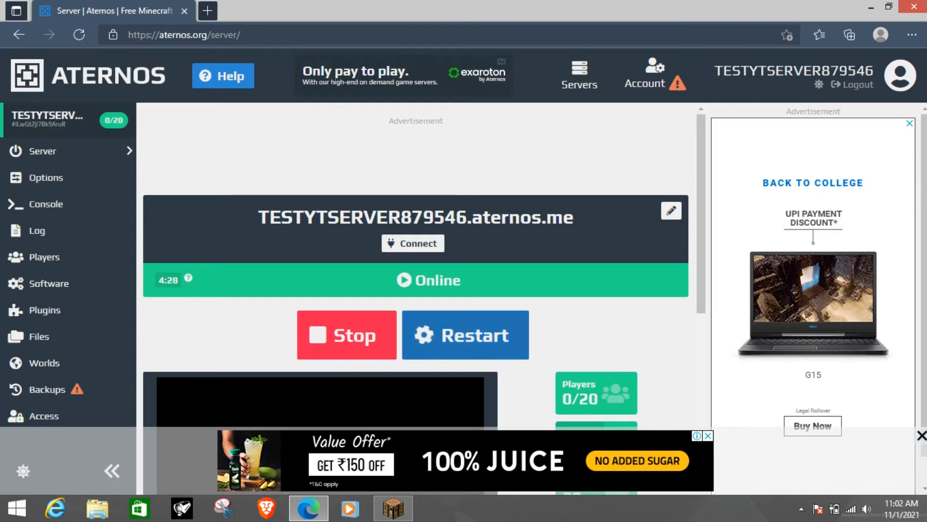
Step: Restart the server once it shows Online with 0/20 players
left_click(392, 507)
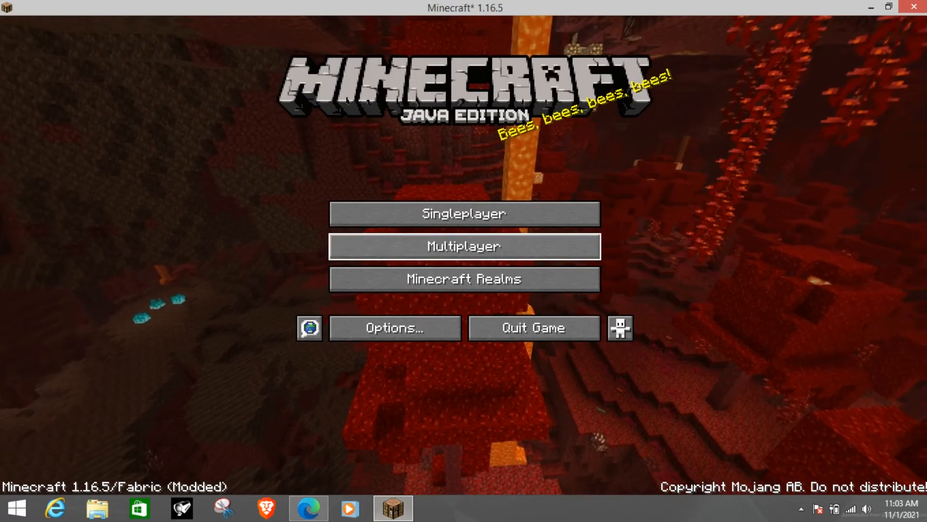
Step: Start a new entry in Minecraft's multiplayer list and clear its default name
left_click(464, 246)
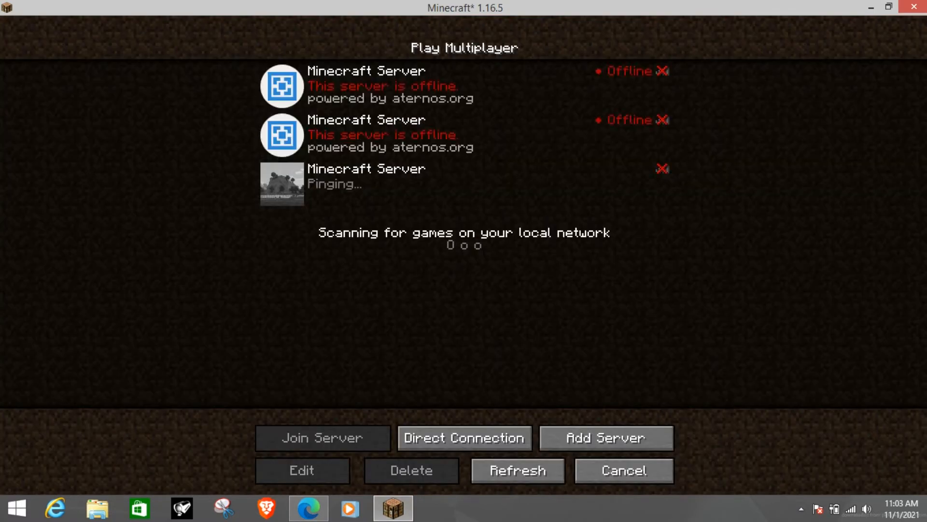
left_click(623, 470)
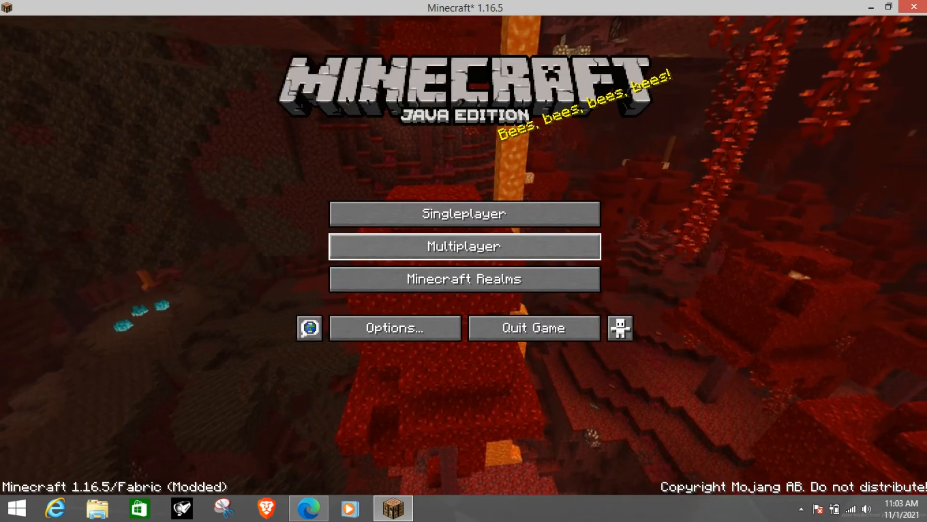
left_click(463, 246)
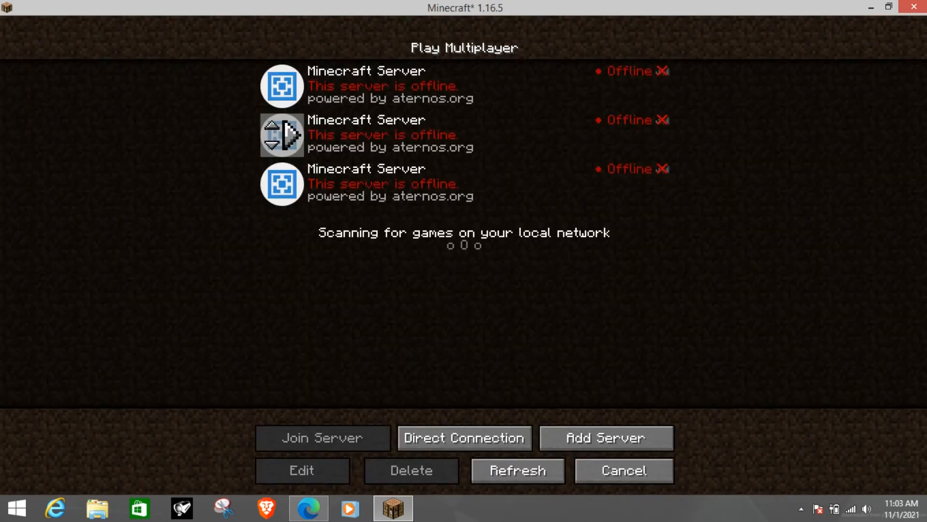
left_click(301, 470)
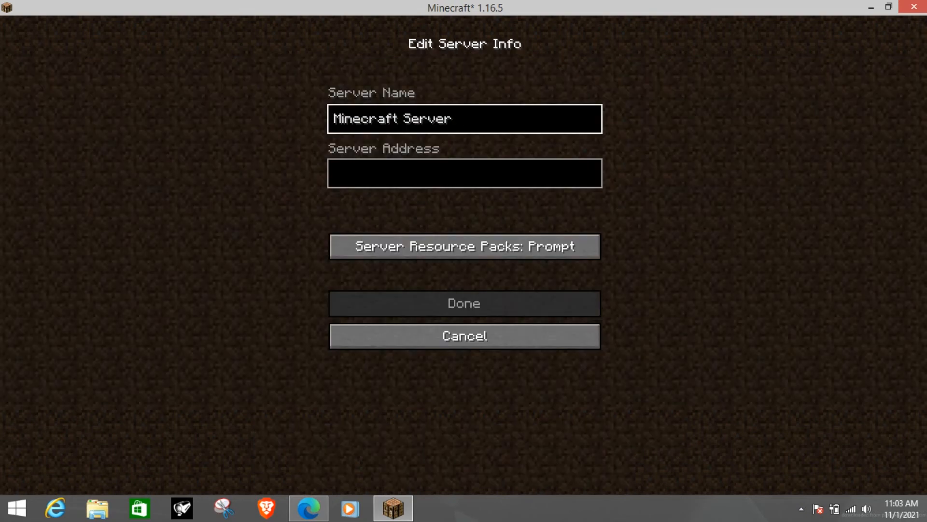
left_click(464, 118)
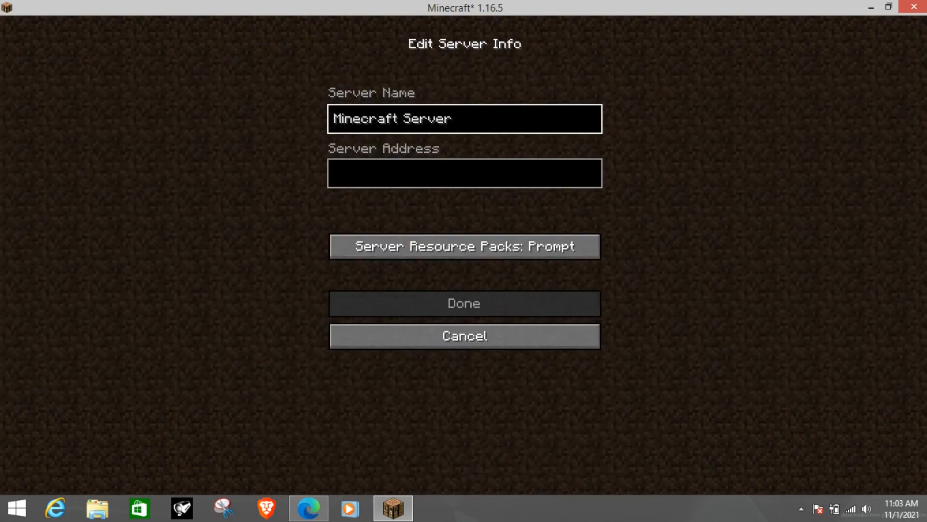
key("Backspace")
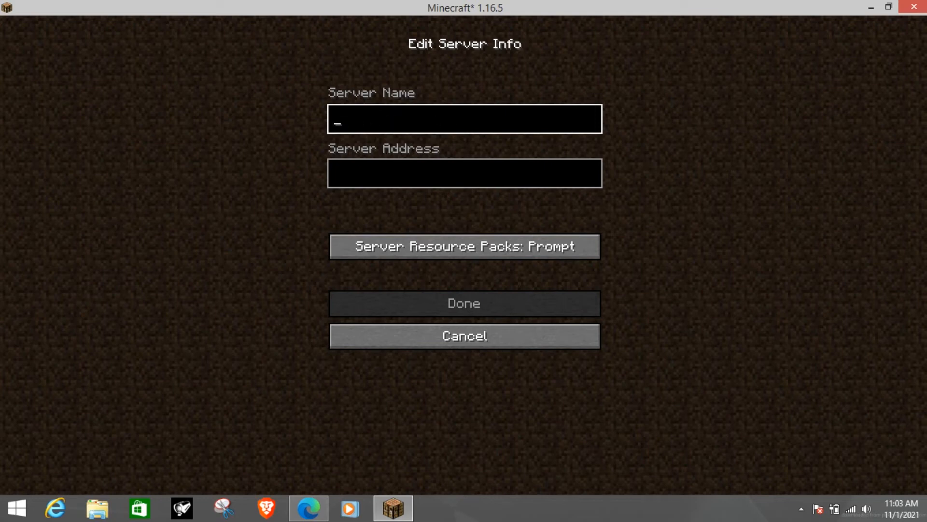
Step: Name the new server entry GEYSER YT SERVER
type("H")
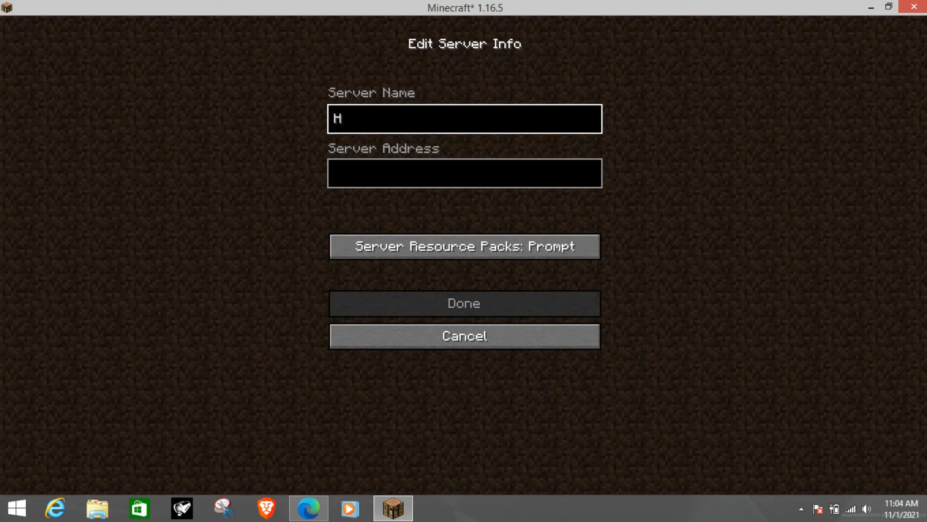
type("EYSE")
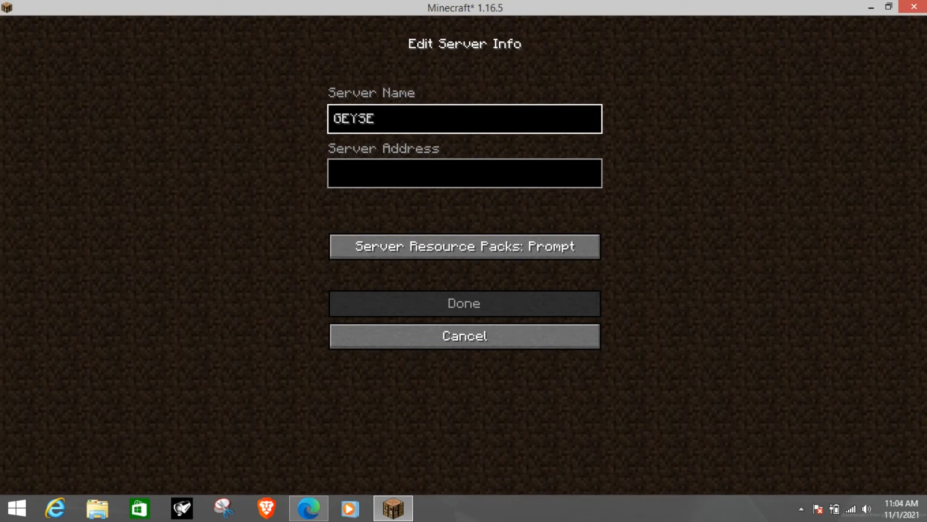
type("R")
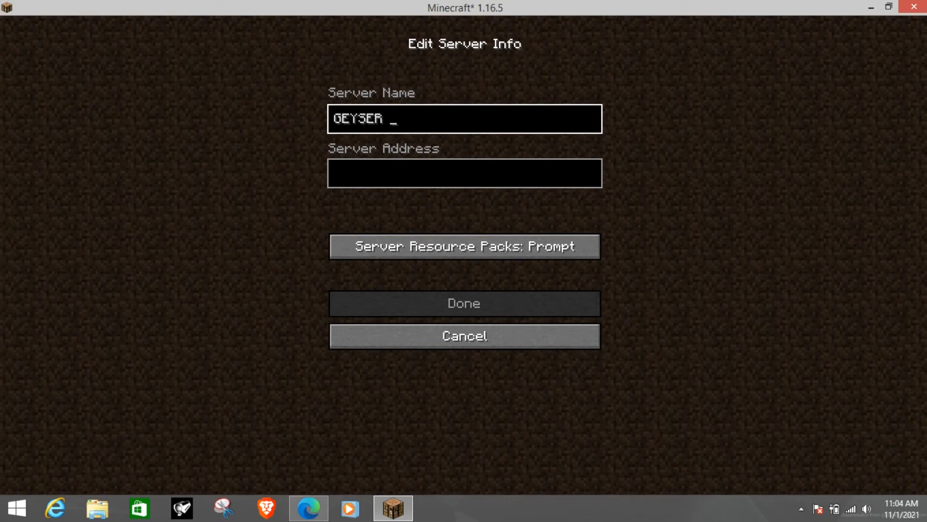
type("YT SERV")
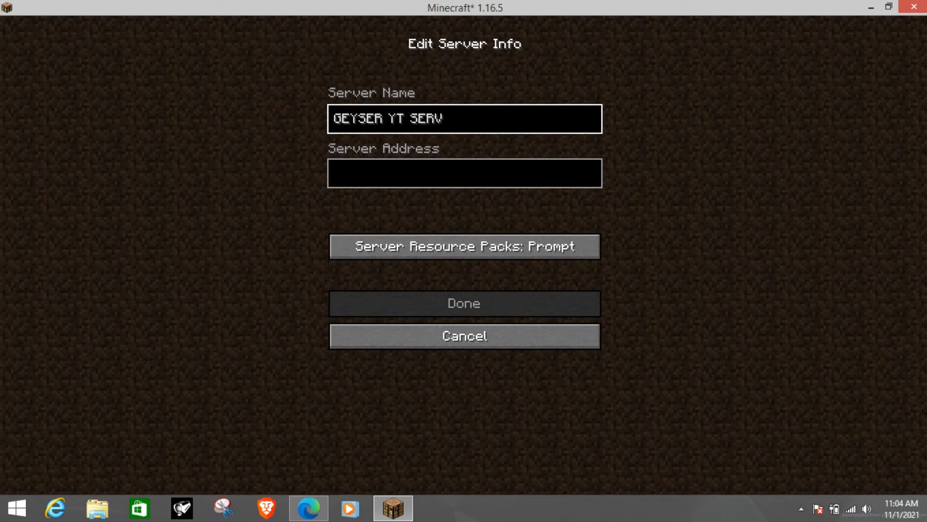
type("ER")
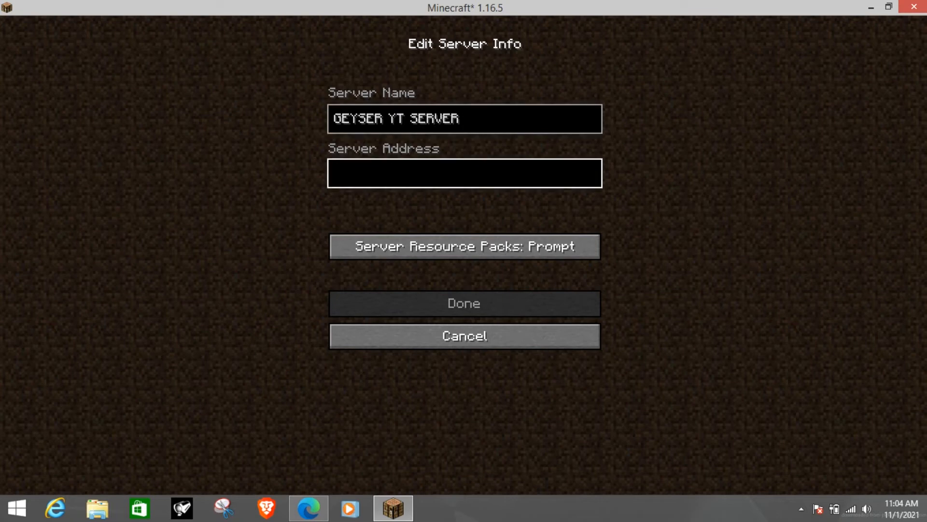
left_click(307, 507)
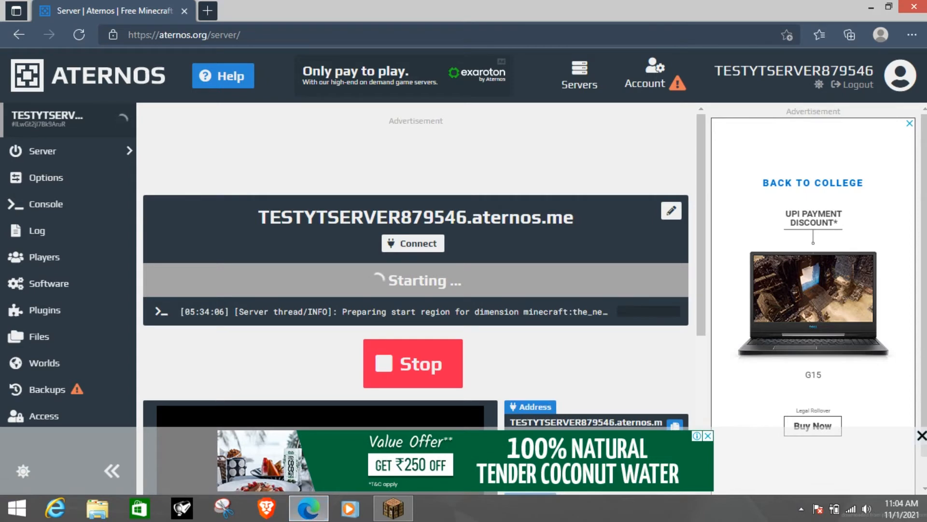
Step: Show the Aternos Connect popup and select the aternos.me IP with port 27839
left_click(412, 244)
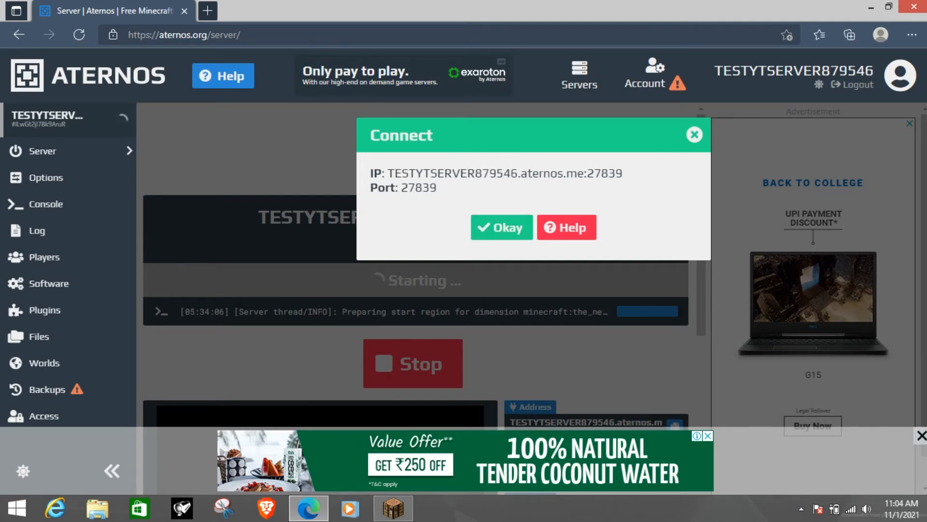
left_click_drag(389, 173, 607, 173)
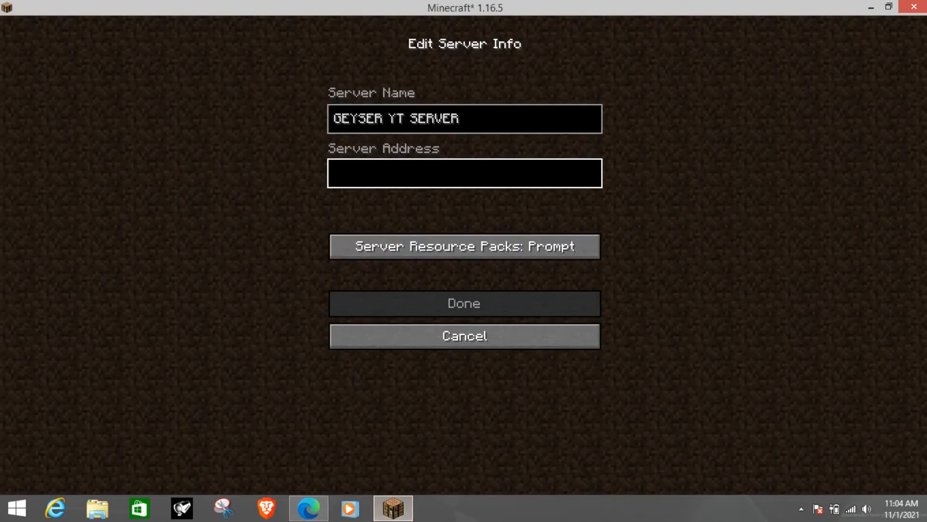
Step: Give the entry the address ESTYTSERVER879546.aternos.me:27839 and save it to the list
type("ESTYTSERVER879546.aternos.me:27839")
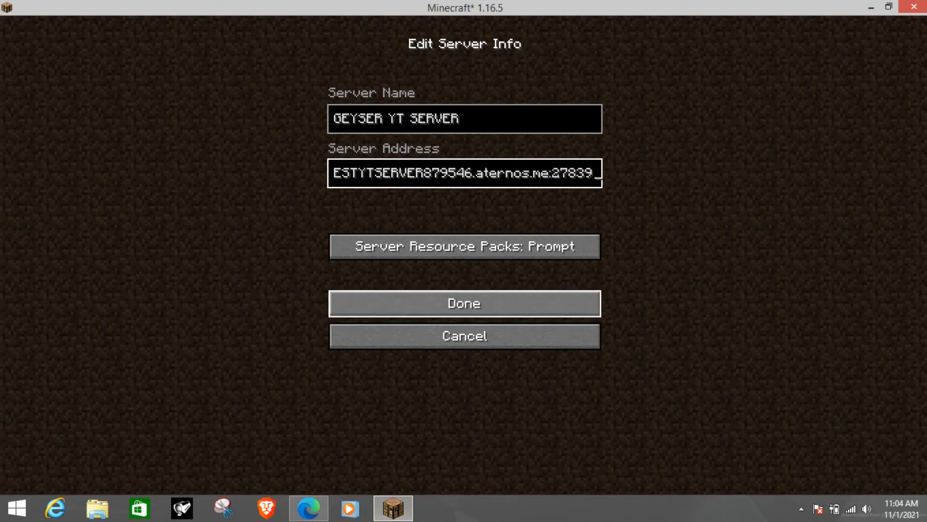
left_click(464, 302)
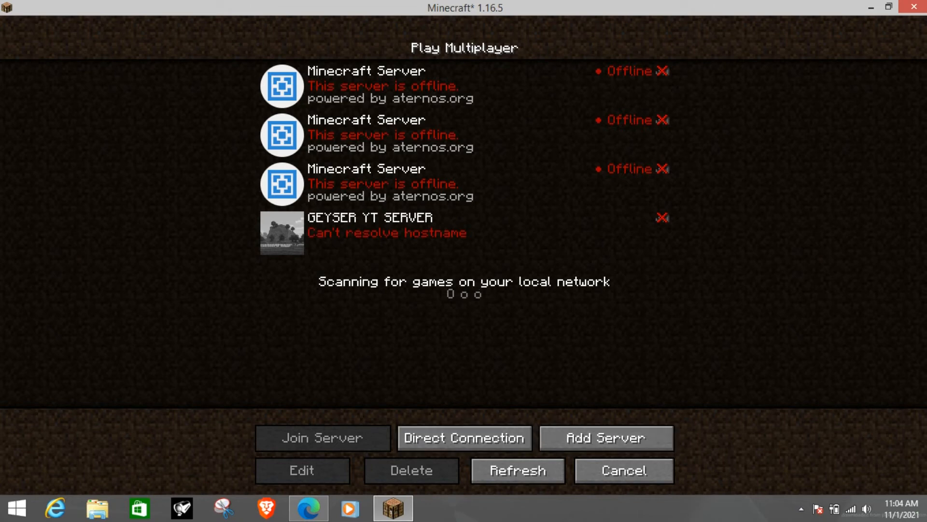
left_click(517, 471)
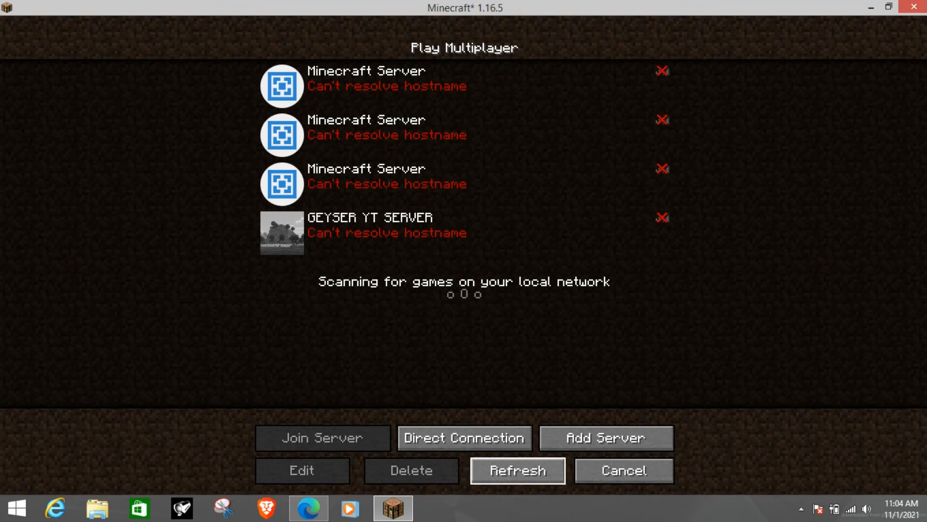
left_click(308, 507)
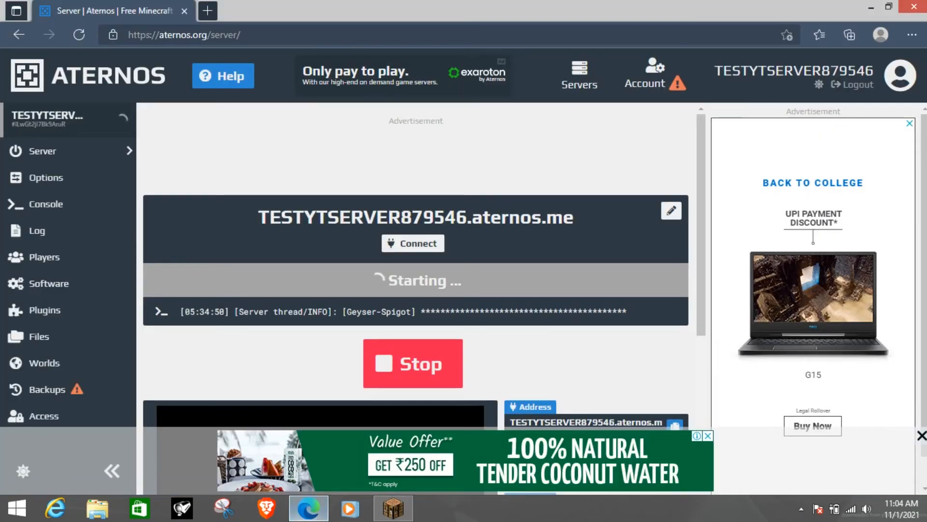
left_click(46, 204)
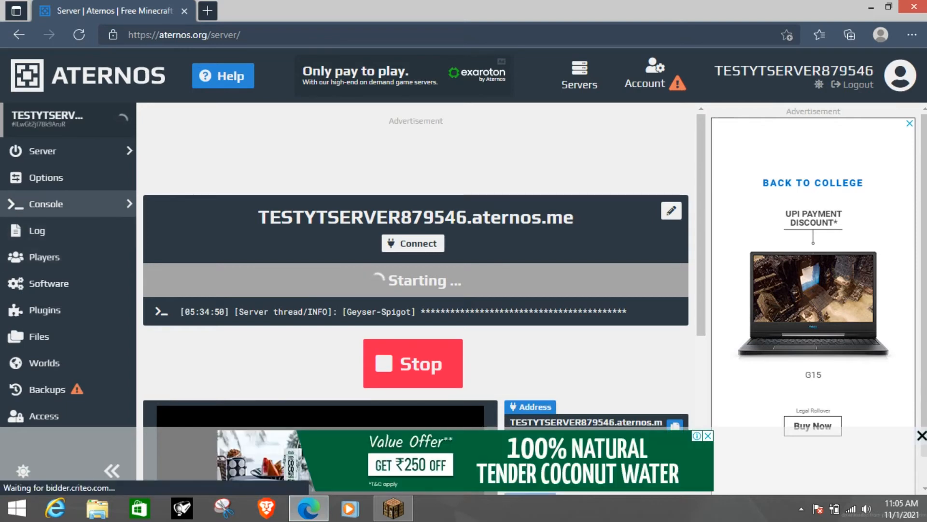
left_click(46, 204)
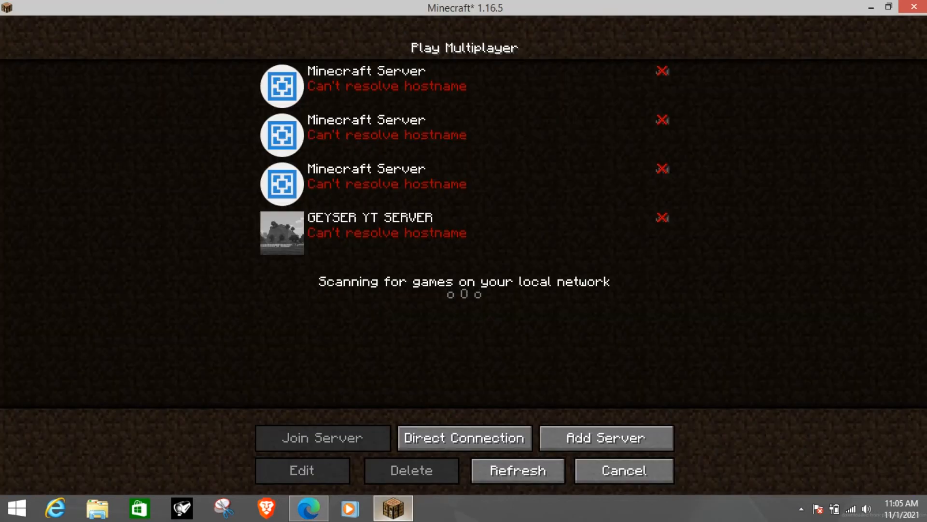
left_click(516, 471)
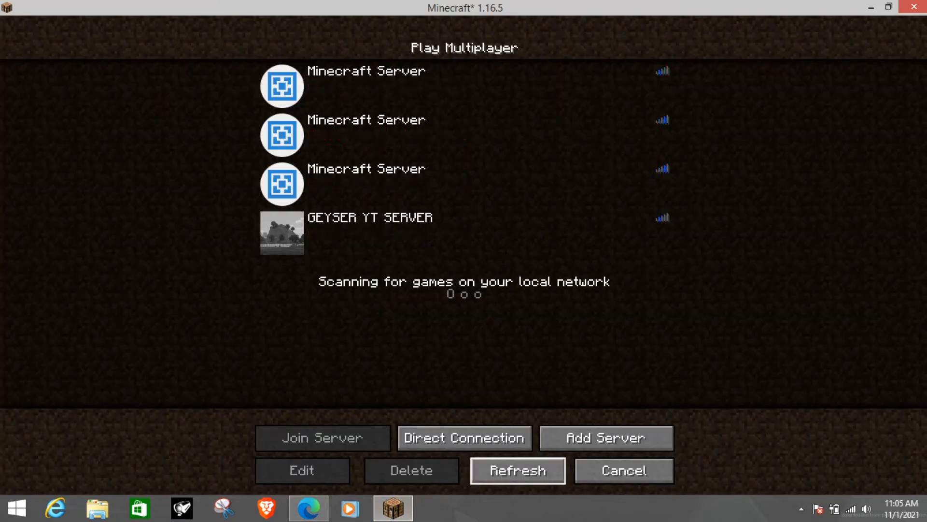
left_click(516, 470)
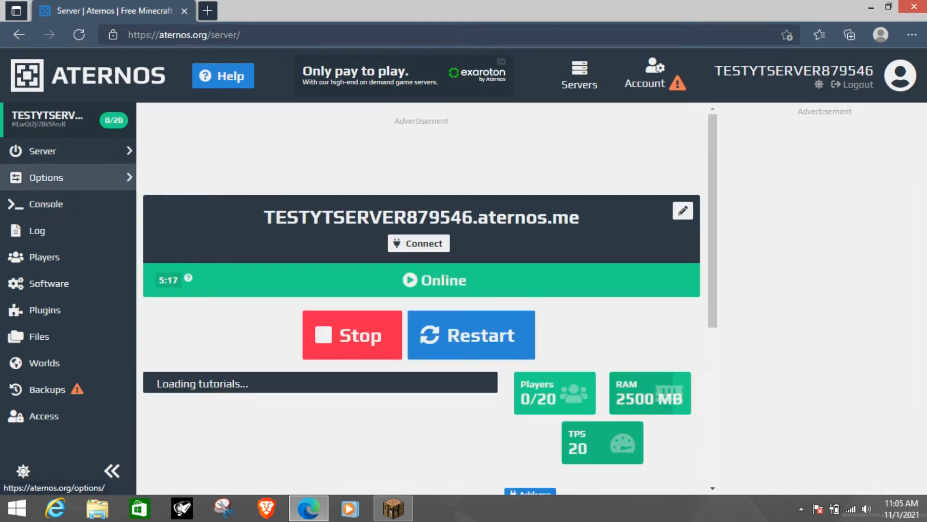
Step: Edit the server's MOTD on the Aternos Options page to YT SERVER
left_click(45, 178)
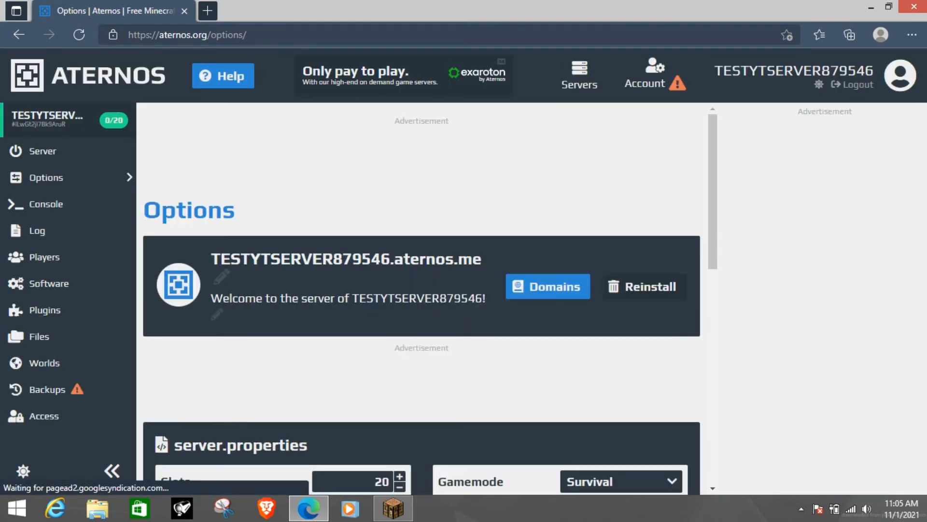
scroll("down", 3)
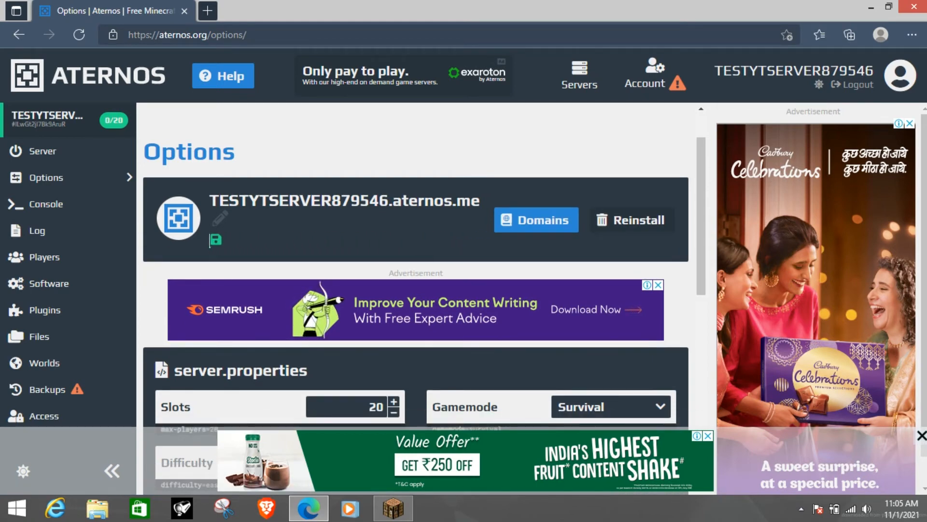
type("YT SERVER")
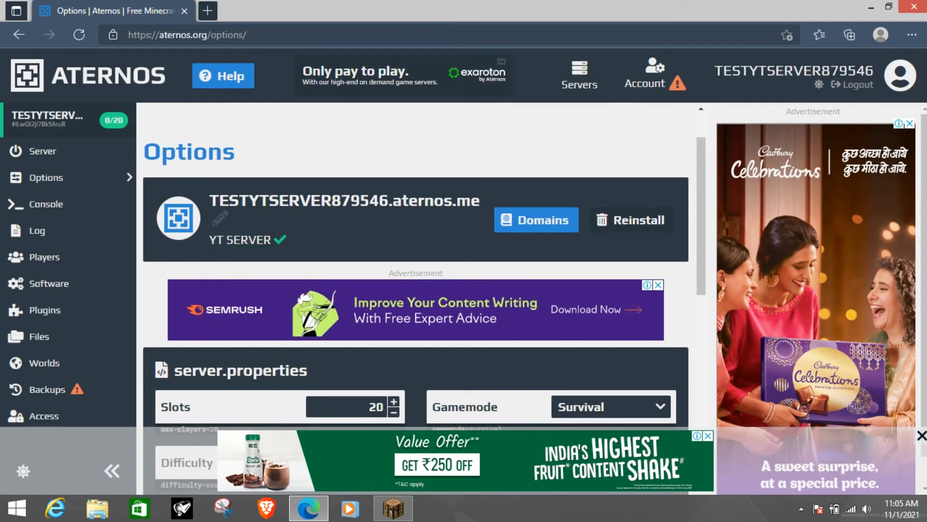
Step: Bring Minecraft forward and join GEYSER YT SERVER, spawning in its forest world
left_click(392, 507)
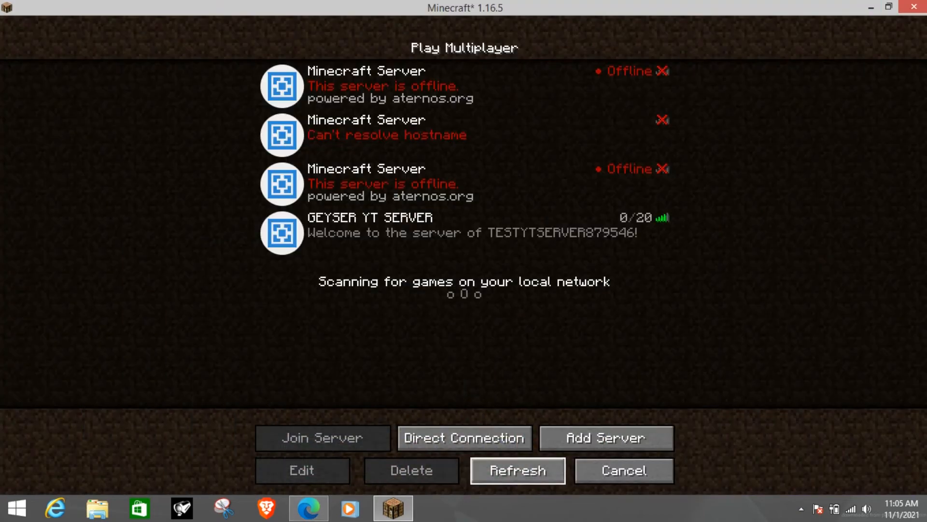
left_click(515, 471)
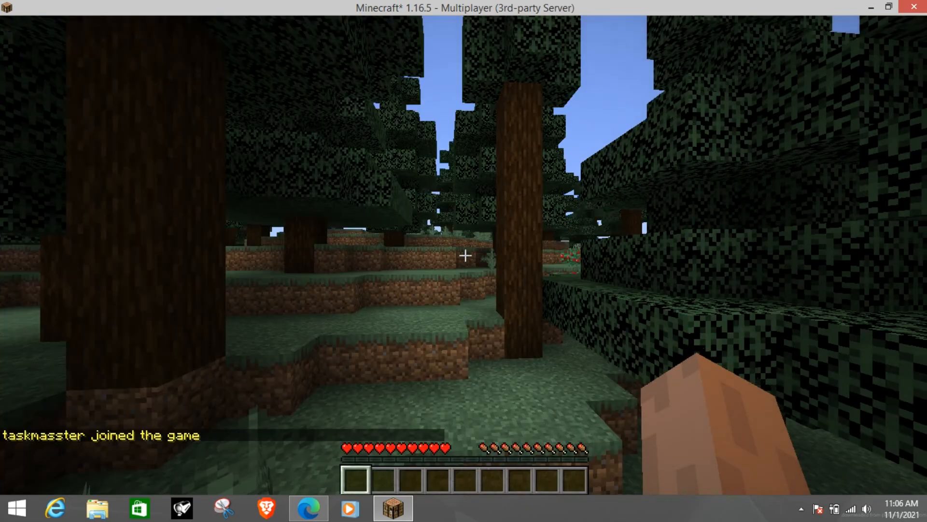
Step: Show the F3 debug readout confirming a Spigot server, walk forward, then pause the game
key("f3")
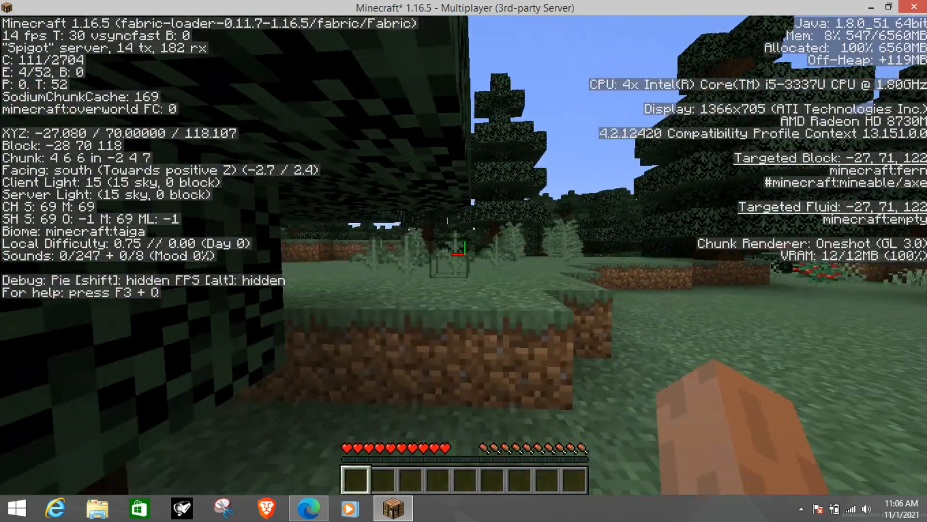
key("w")
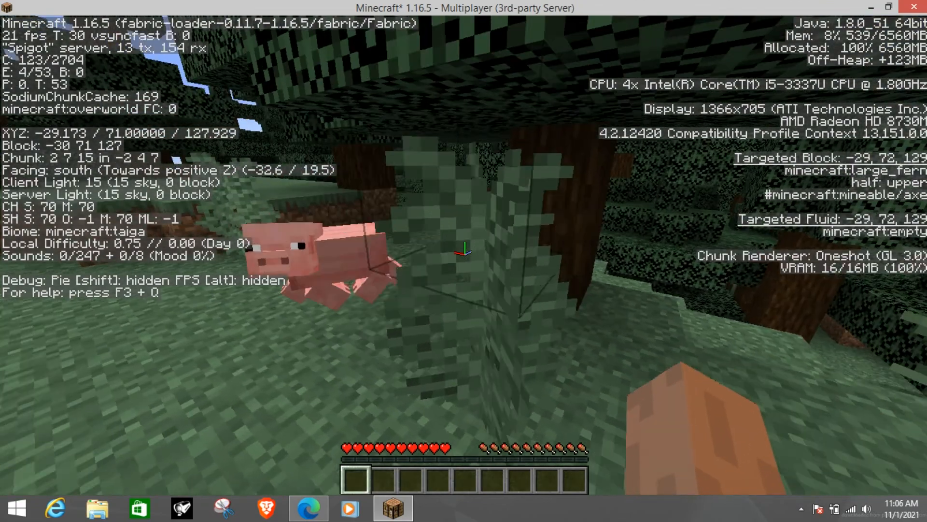
key("Escape")
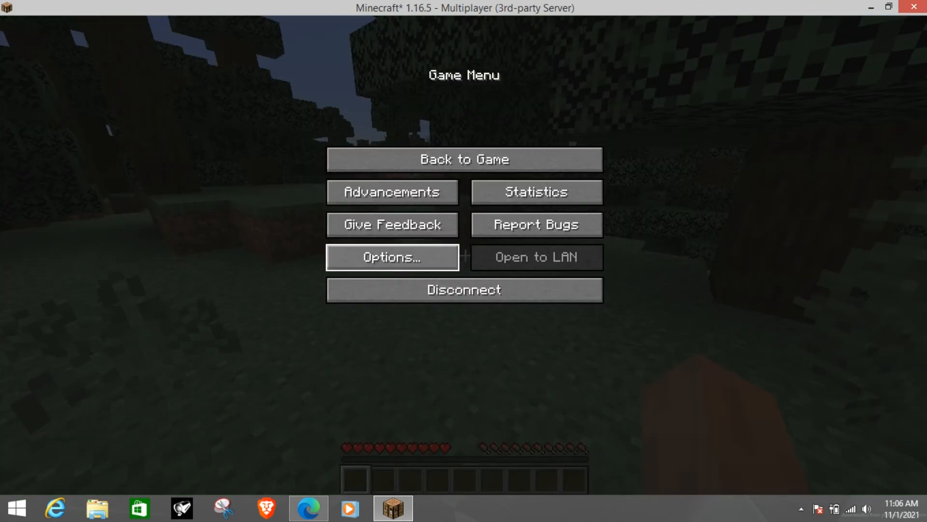
Step: In Video Settings set View Distance to 6 chunks and FPS Limit to 40, then resume playing
left_click(391, 257)
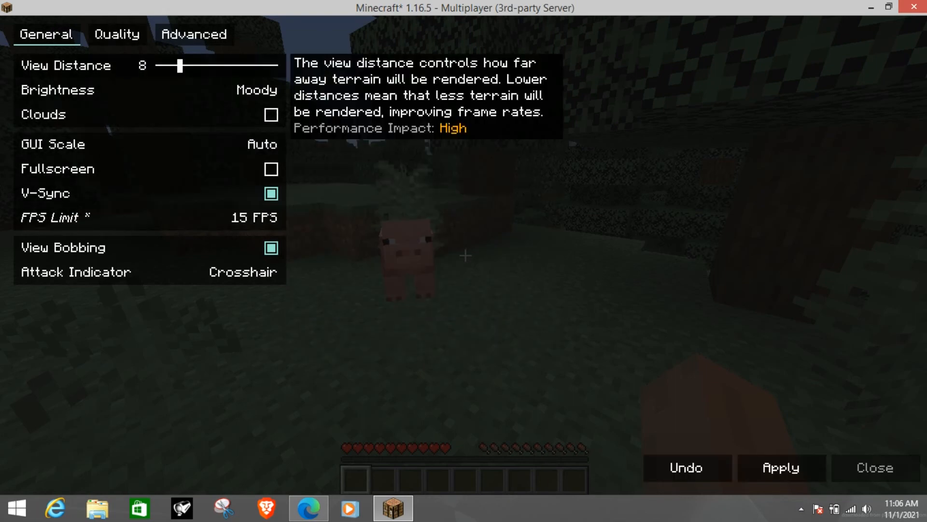
left_click_drag(183, 218, 155, 217)
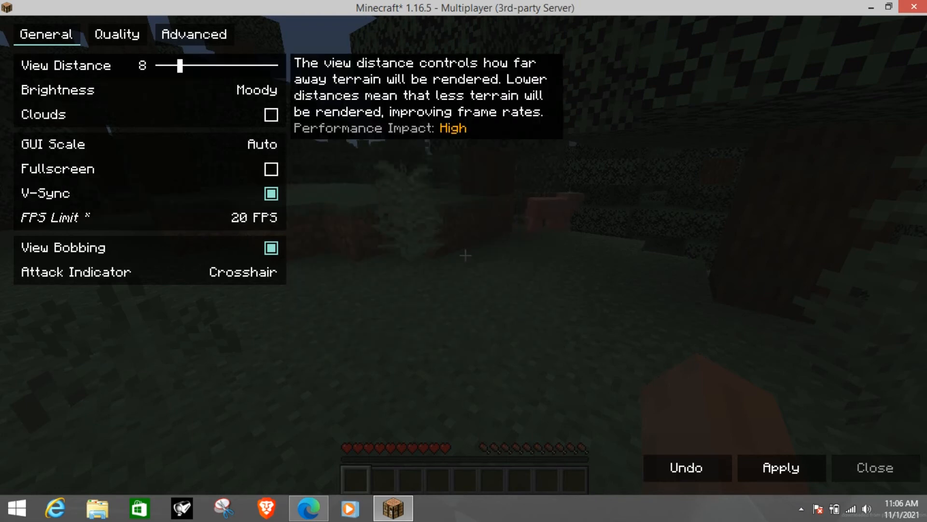
left_click_drag(181, 65, 174, 64)
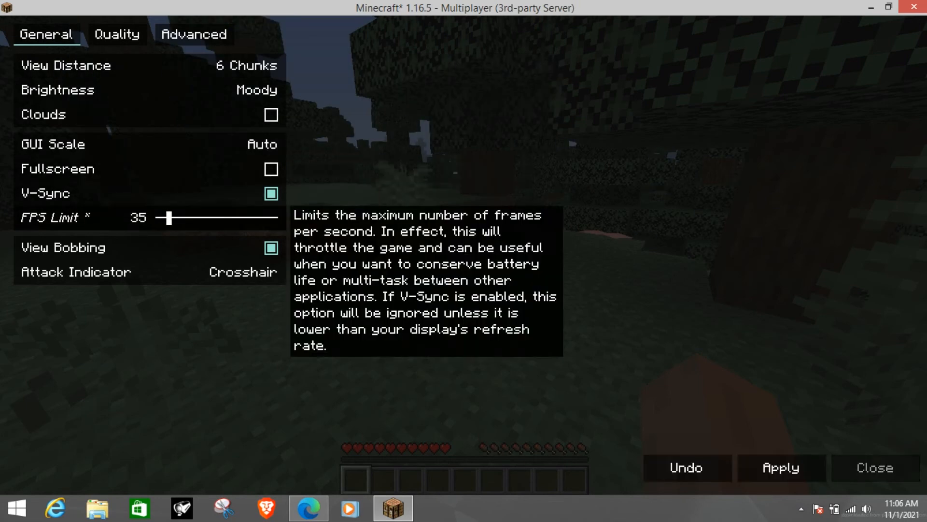
left_click_drag(170, 219, 178, 218)
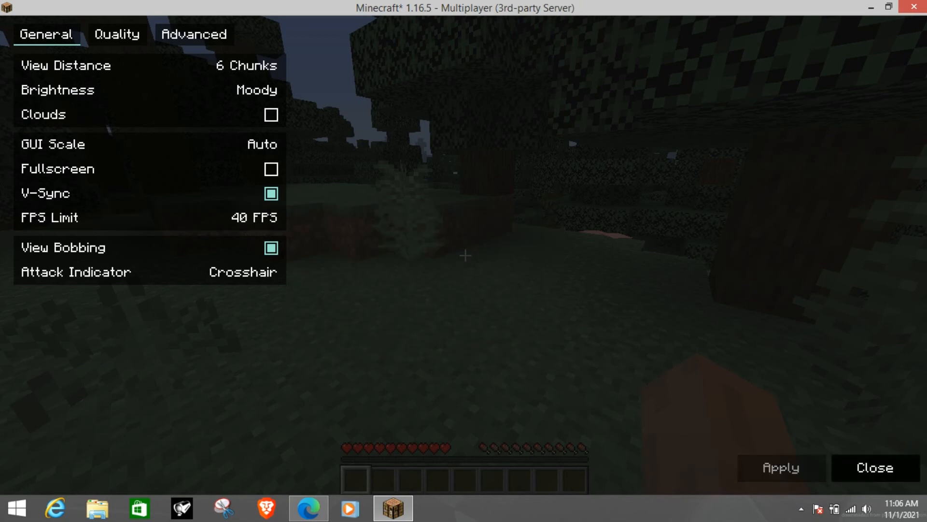
left_click(874, 467)
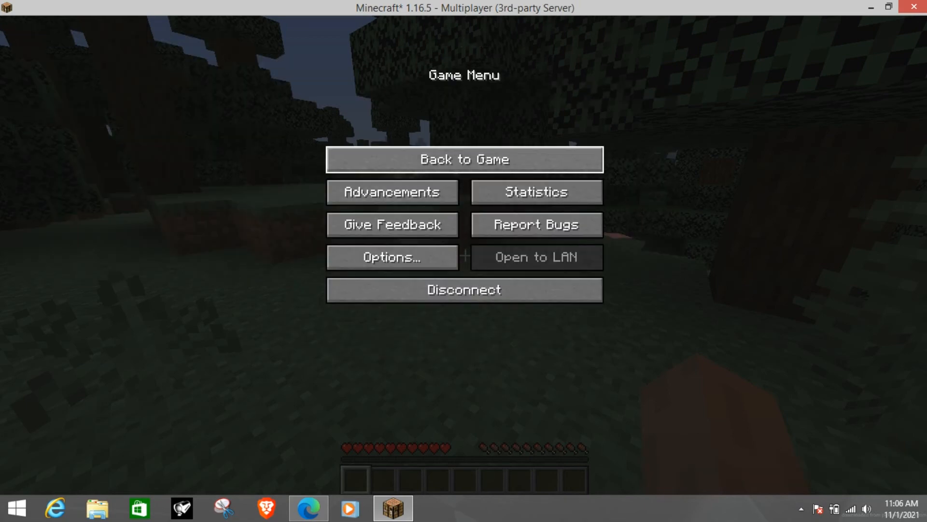
left_click(463, 160)
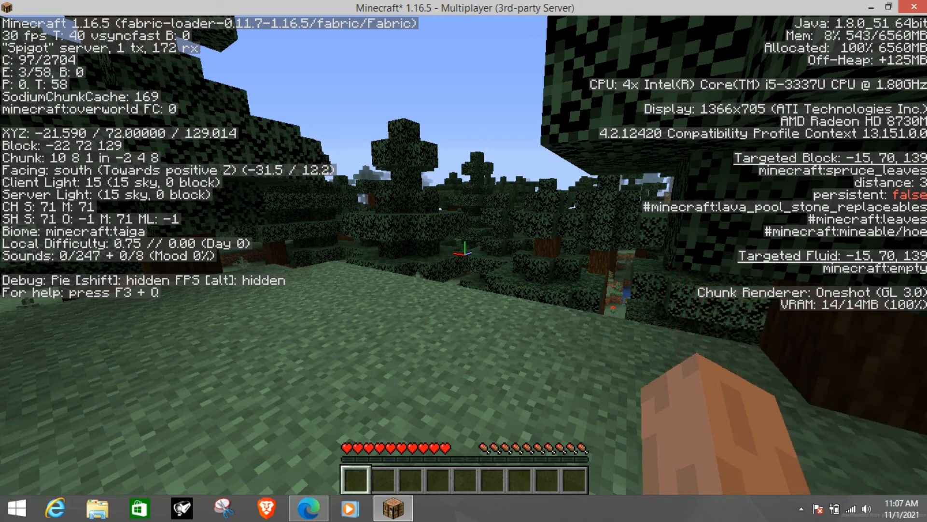
Step: Hide the debug readout and leave the game to return to the Aternos page
key("F3")
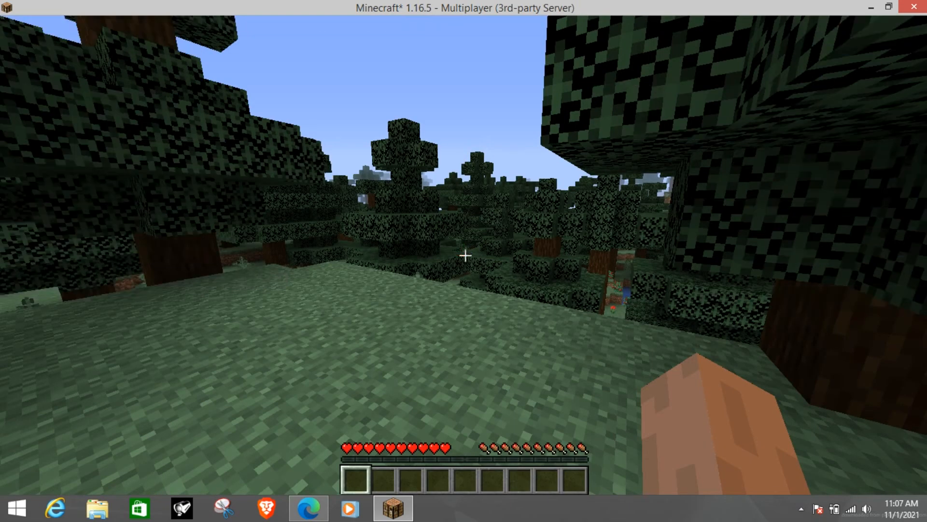
key("Escape")
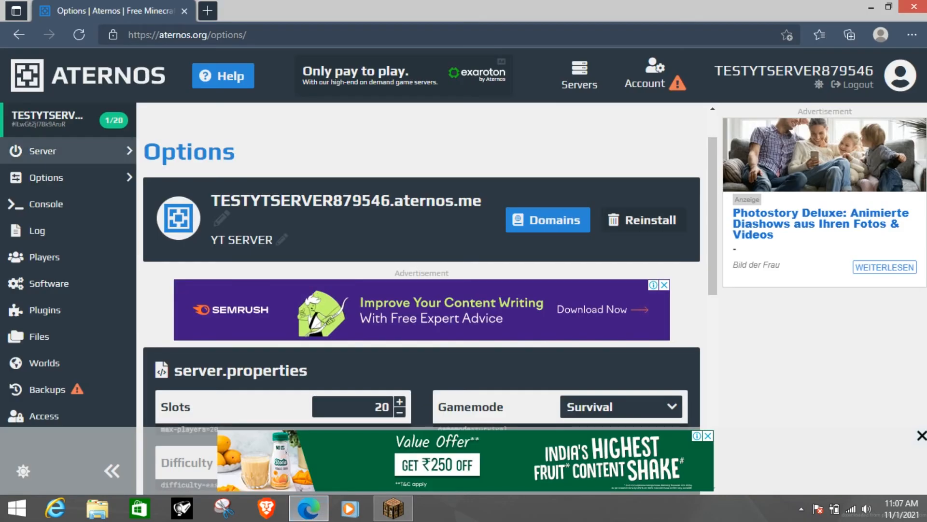
Step: On the Aternos Server page show the Connect details with port 27839, select the hostname, then close the popup
left_click(42, 150)
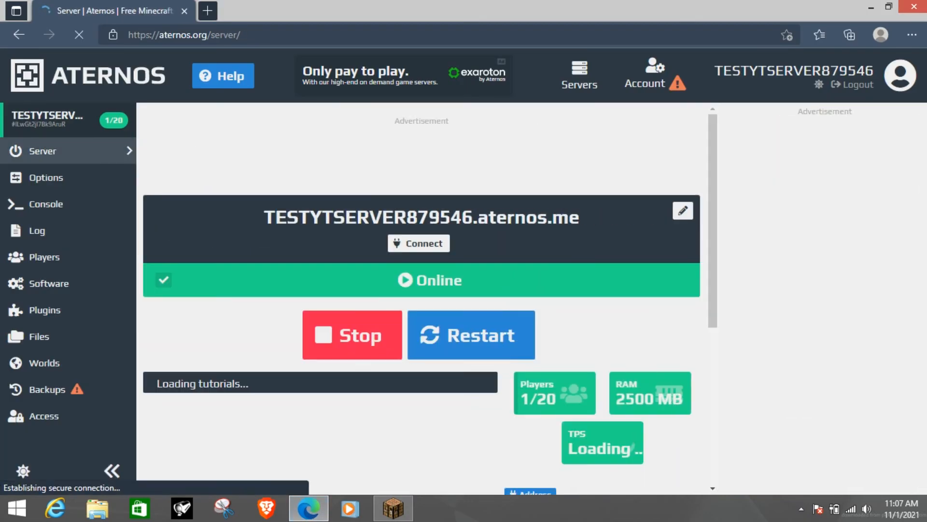
left_click(418, 244)
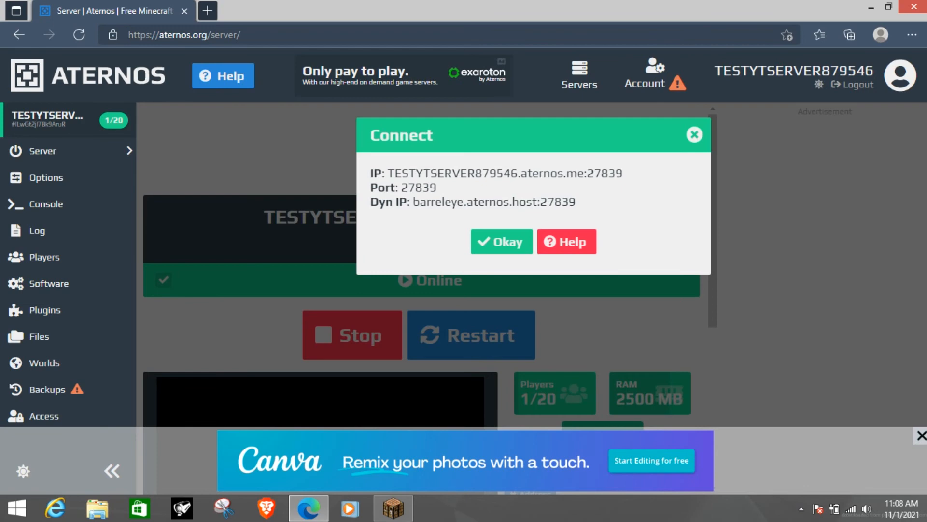
double_click(419, 187)
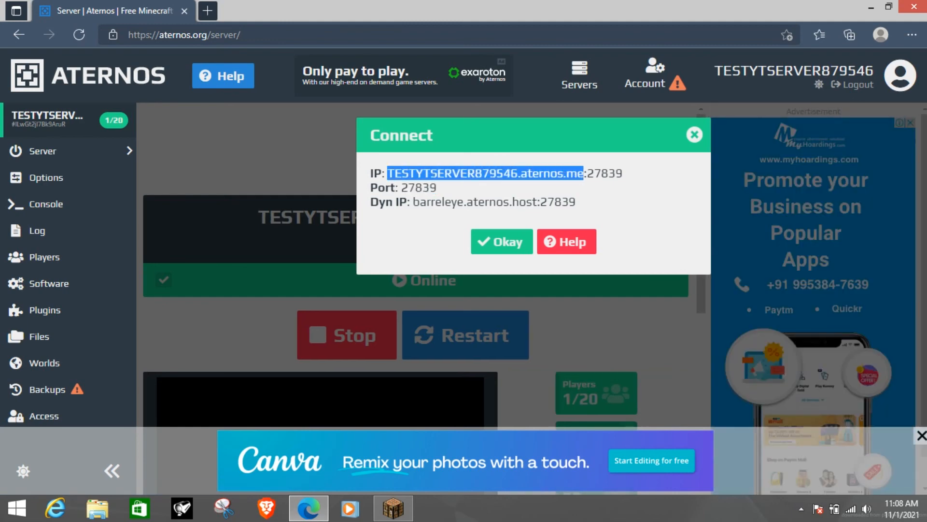
left_click(501, 241)
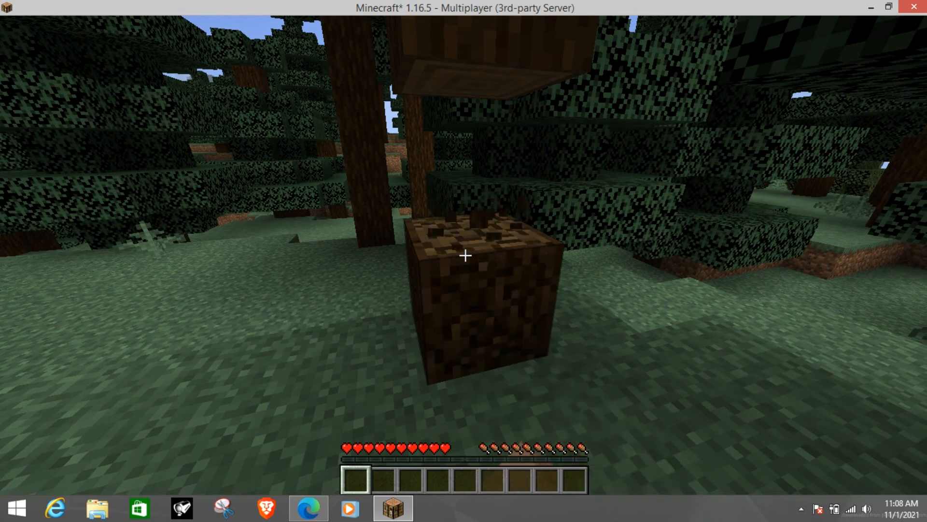
Step: Chop logs from the taiga tree into the hotbar, then pause to the Game Menu
left_click(464, 255)
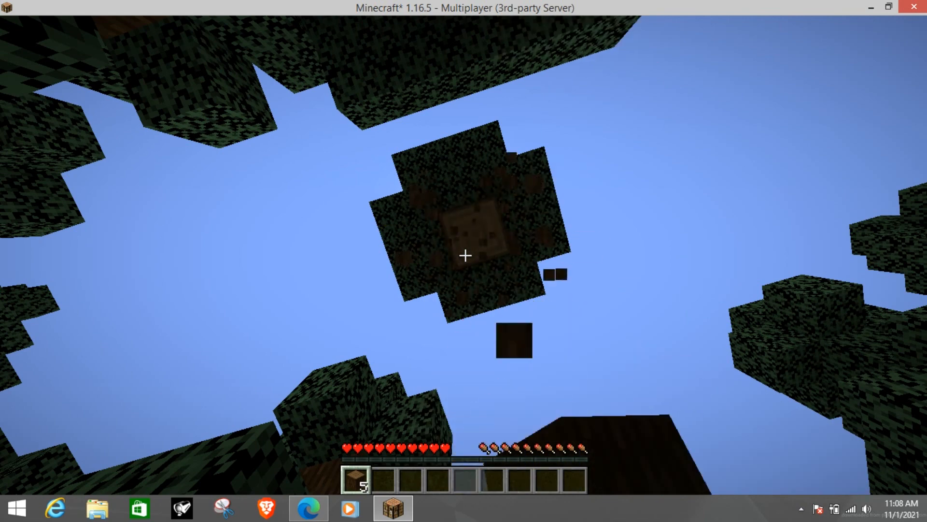
key("Escape")
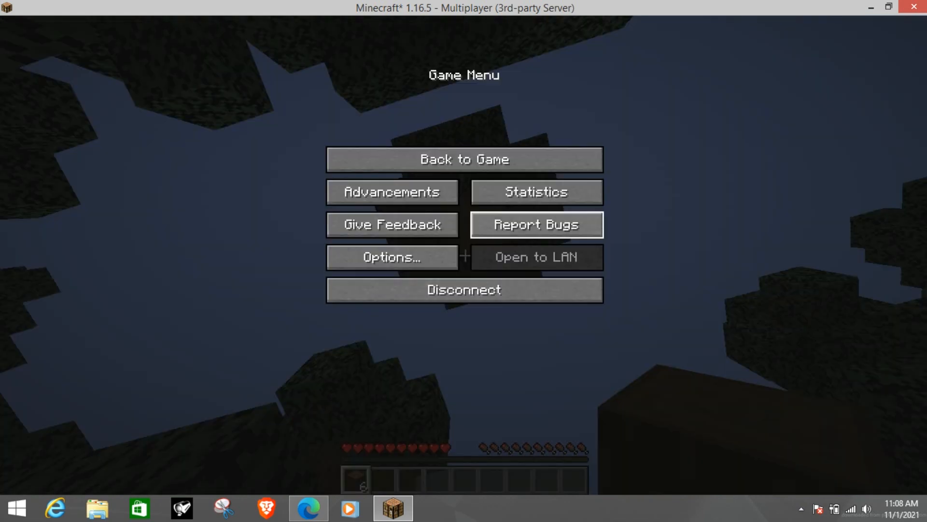